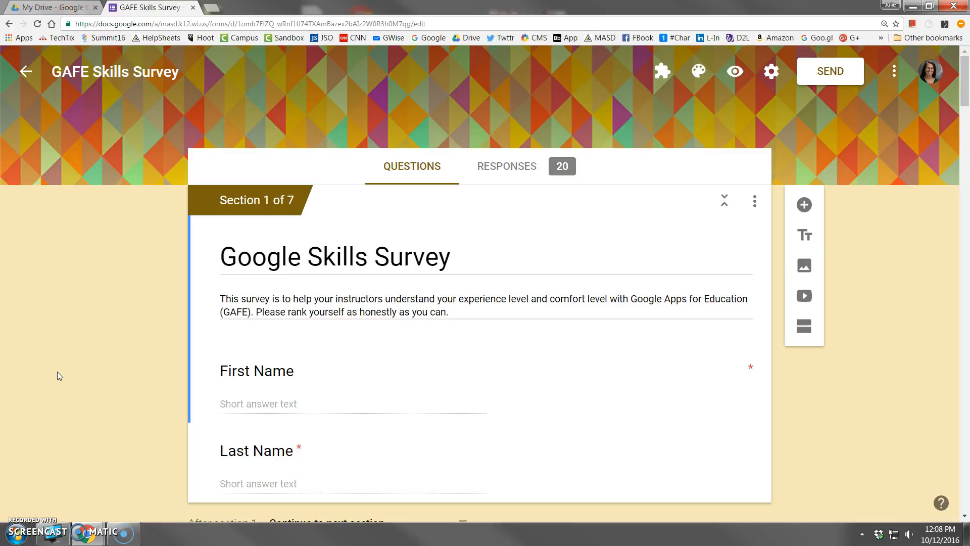
mouse_move(411, 166)
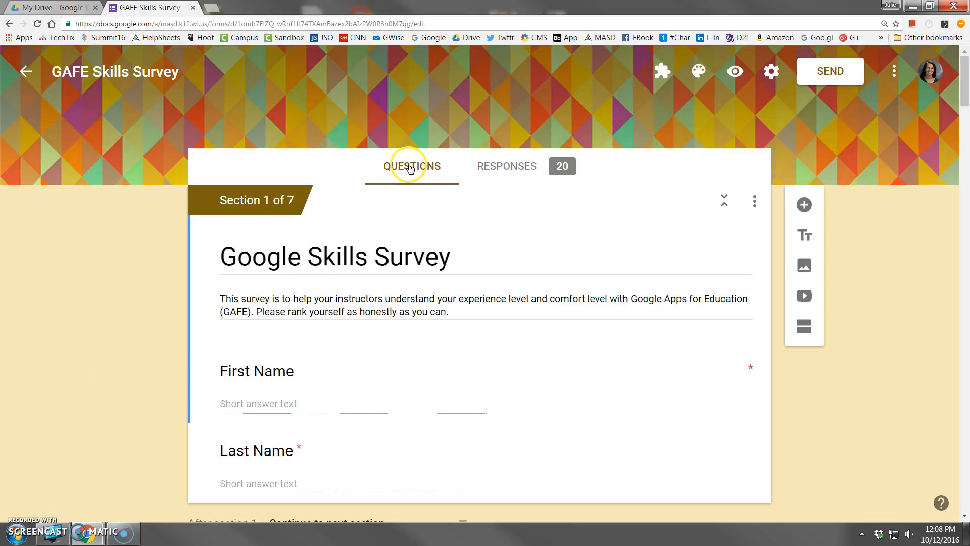
mouse_move(402, 365)
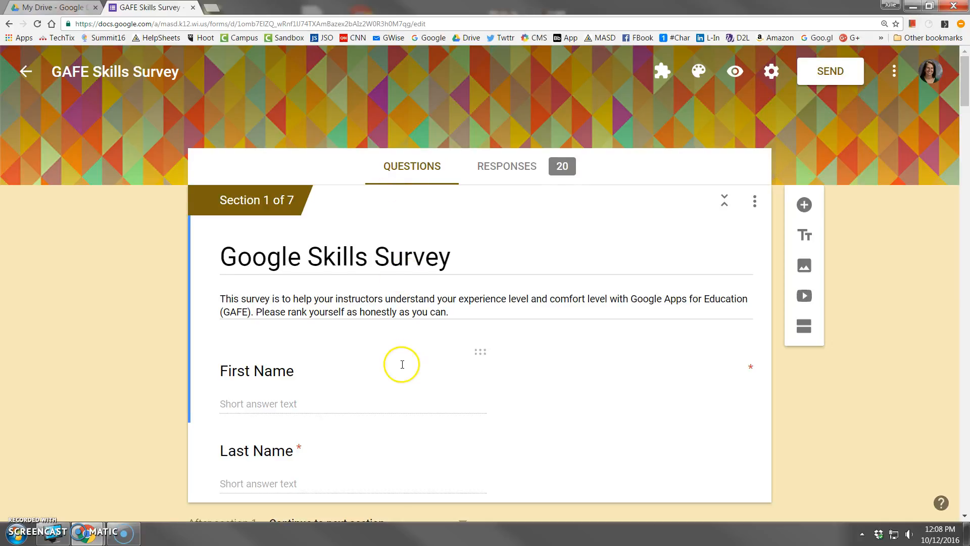
Show the GAFE Skills Survey's responses one submission at a time (Individual view)
scroll("down", 3)
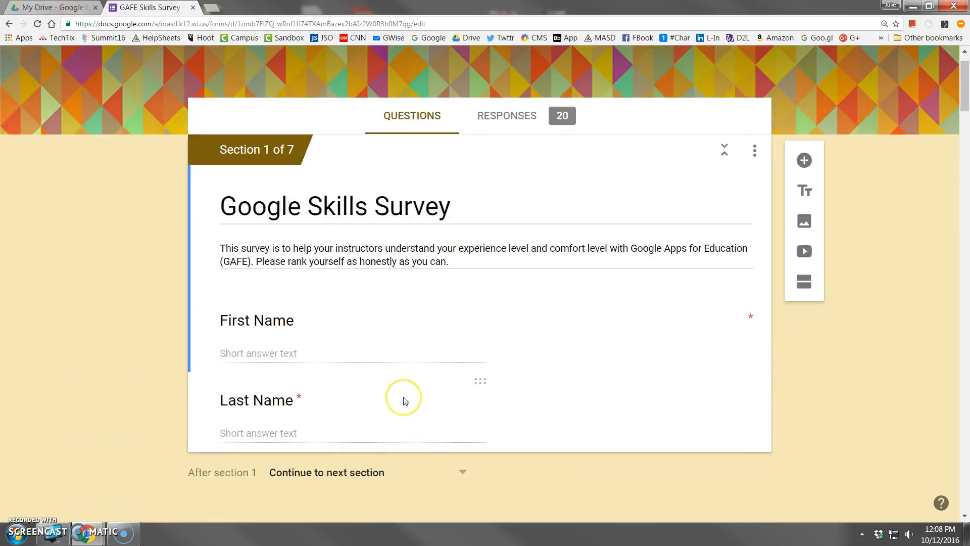
scroll("up", 3)
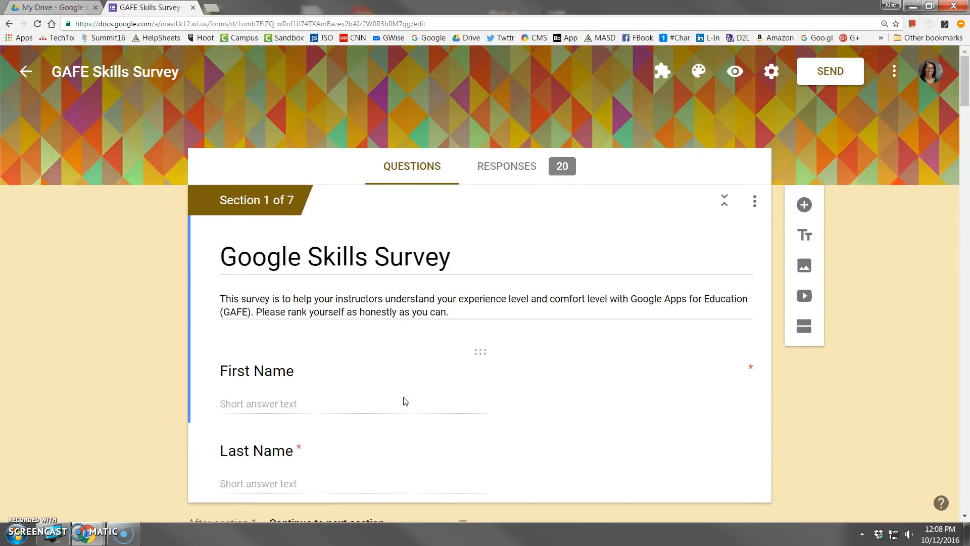
mouse_move(528, 169)
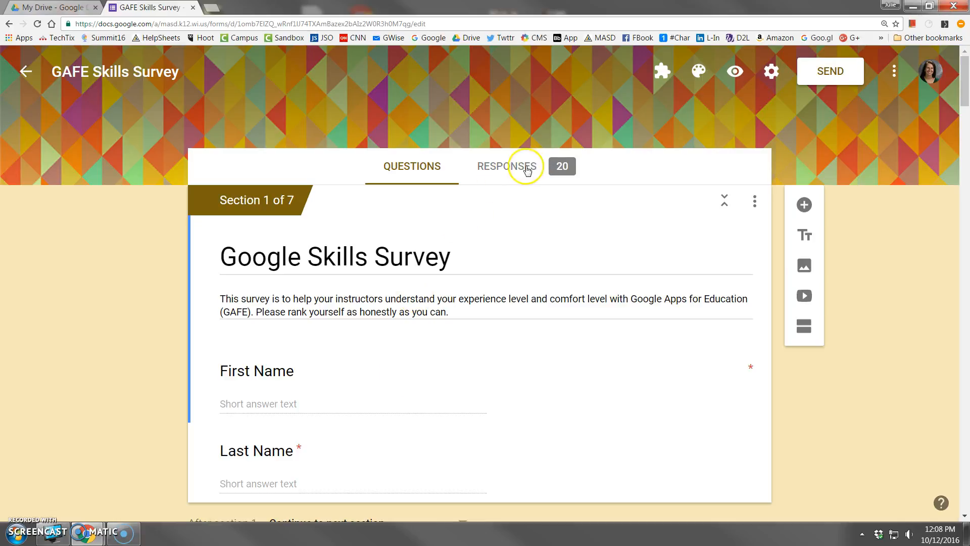
left_click(506, 165)
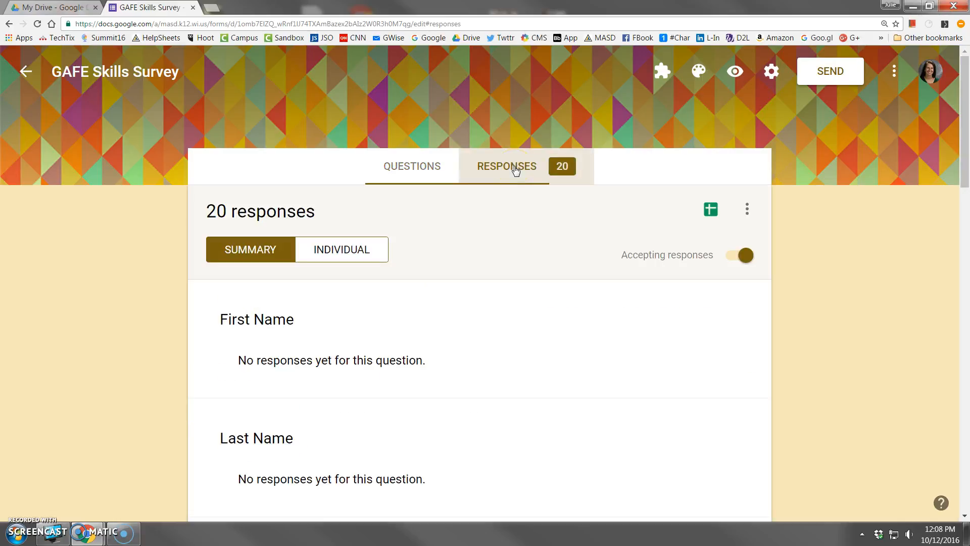
left_click(250, 249)
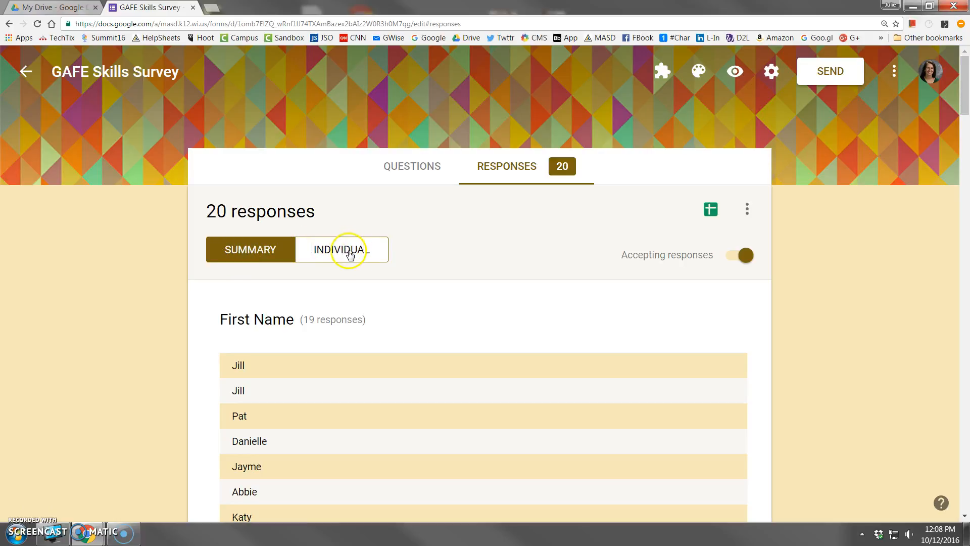
left_click(340, 249)
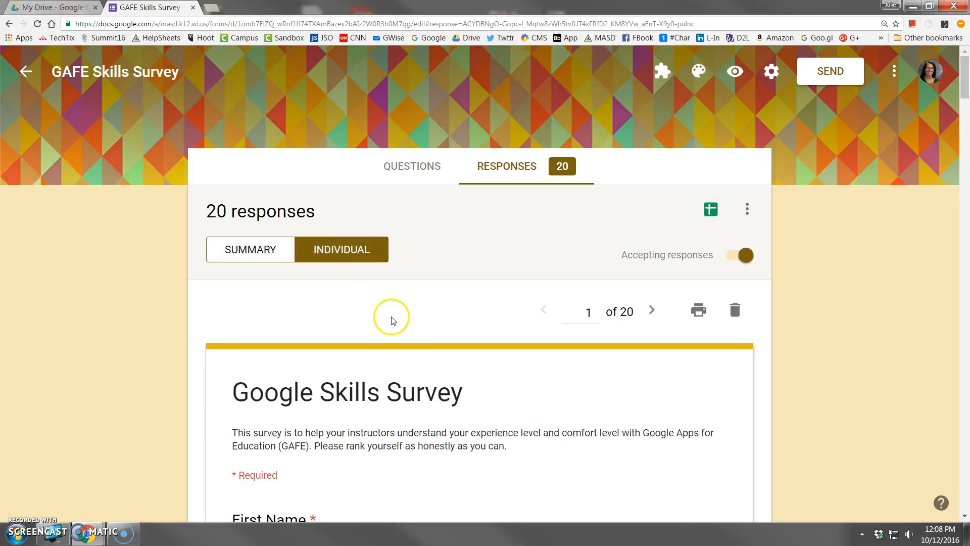
mouse_move(652, 310)
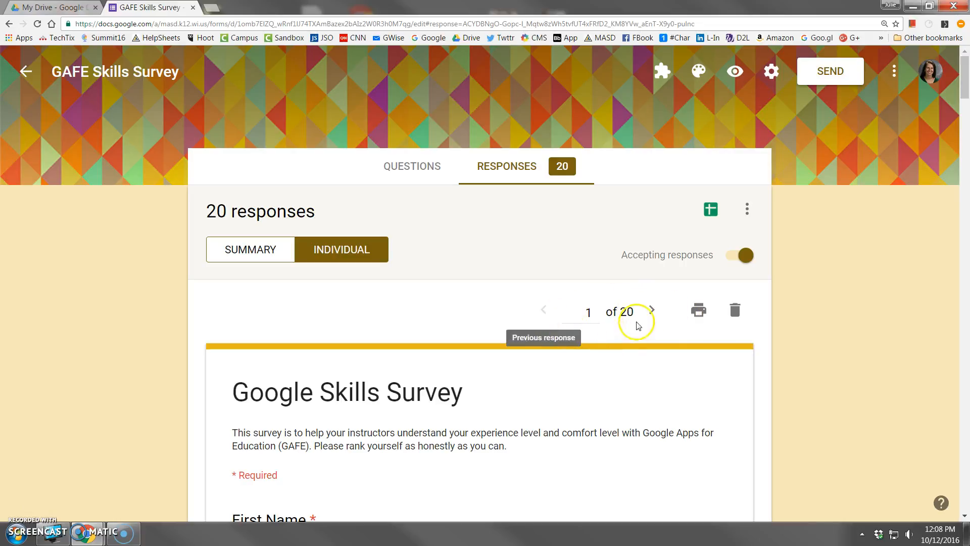
Step forward through the individual responses to response 6 of 20
left_click(651, 311)
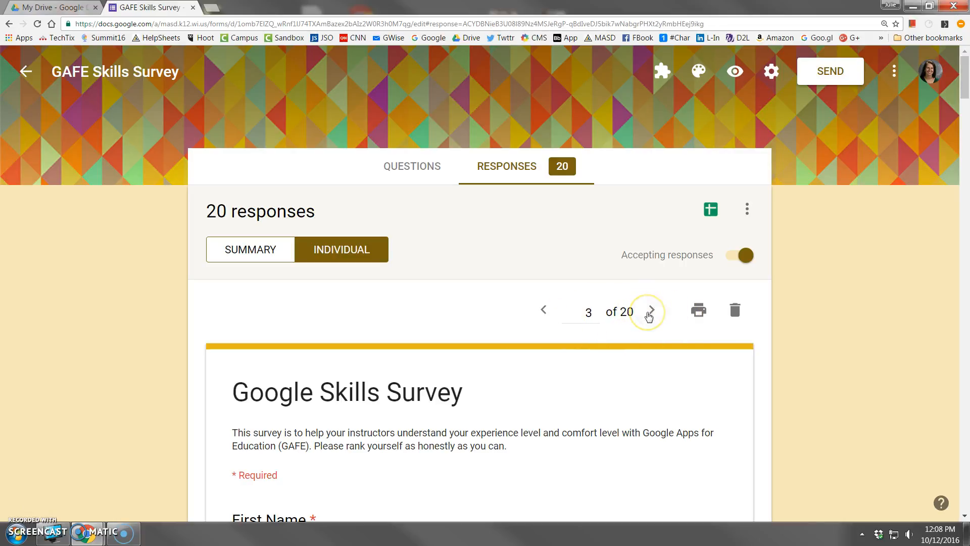
left_click(648, 310)
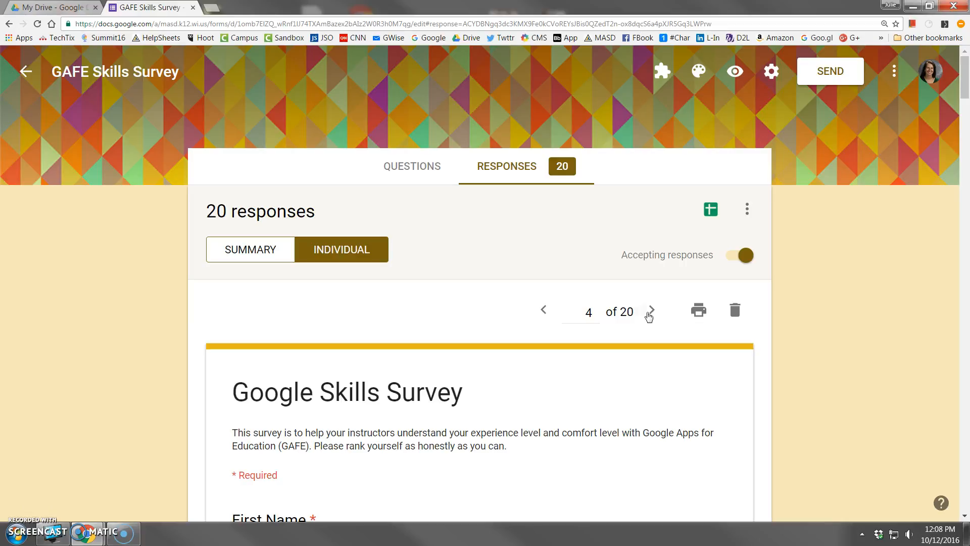
left_click(650, 310)
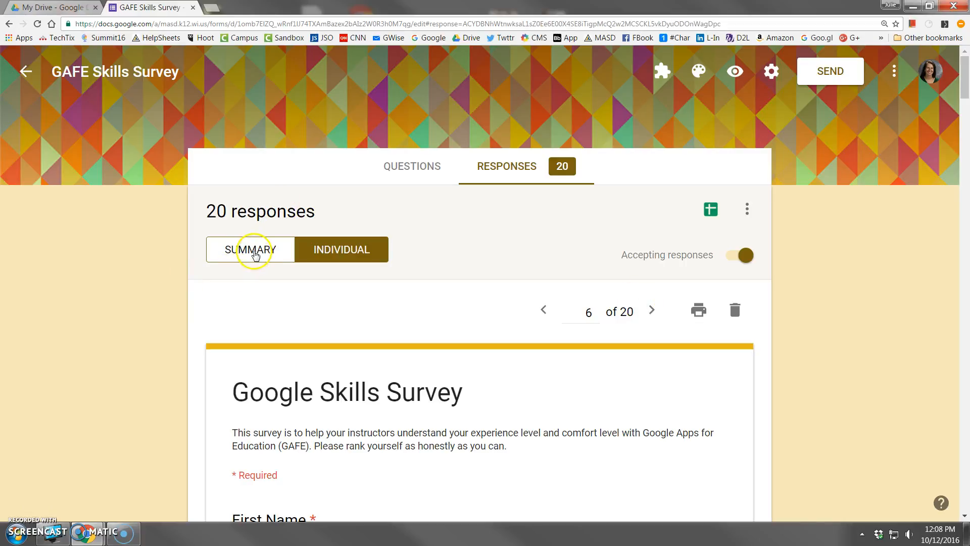
Review the response summary: name lists and familiarity charts for Drive, Docs, Slides, Forms and Sheets
left_click(249, 249)
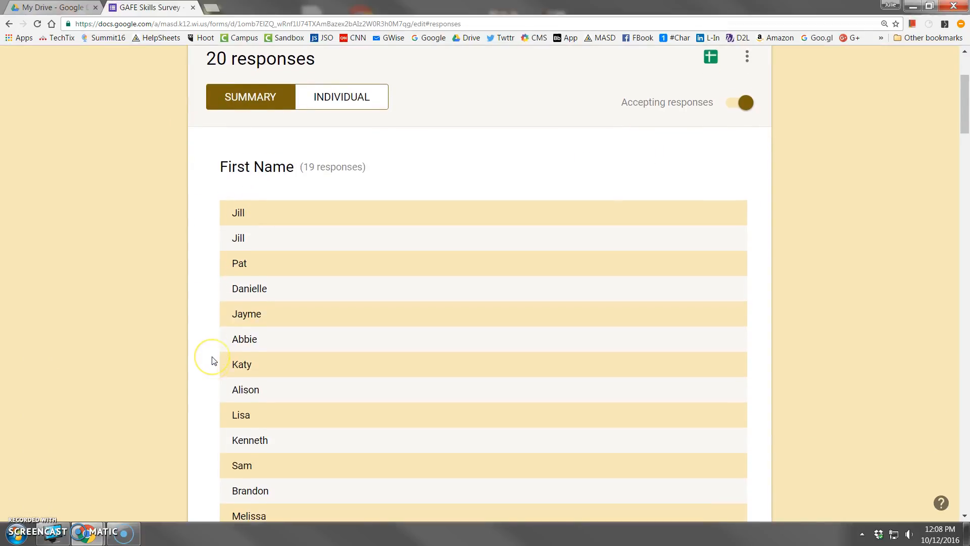
scroll("down", 3)
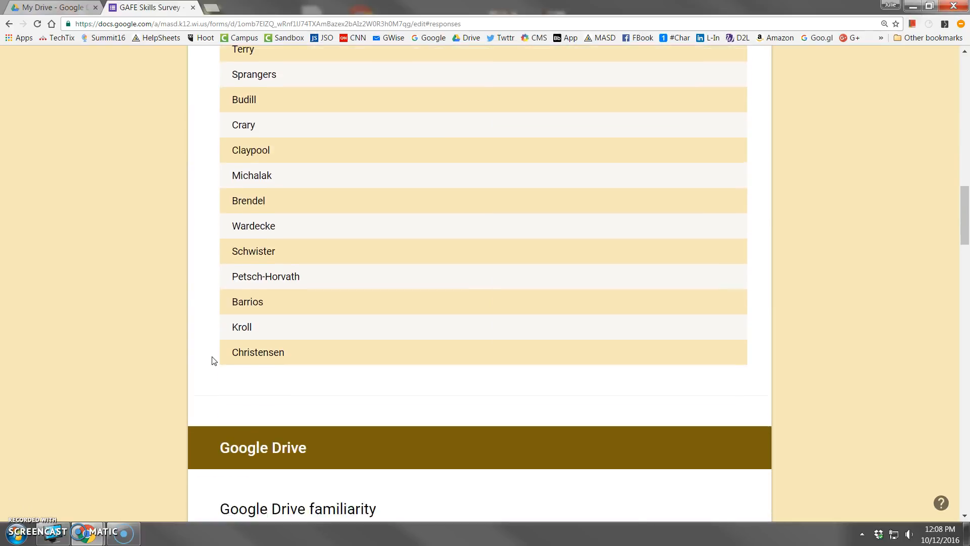
scroll("down", 3)
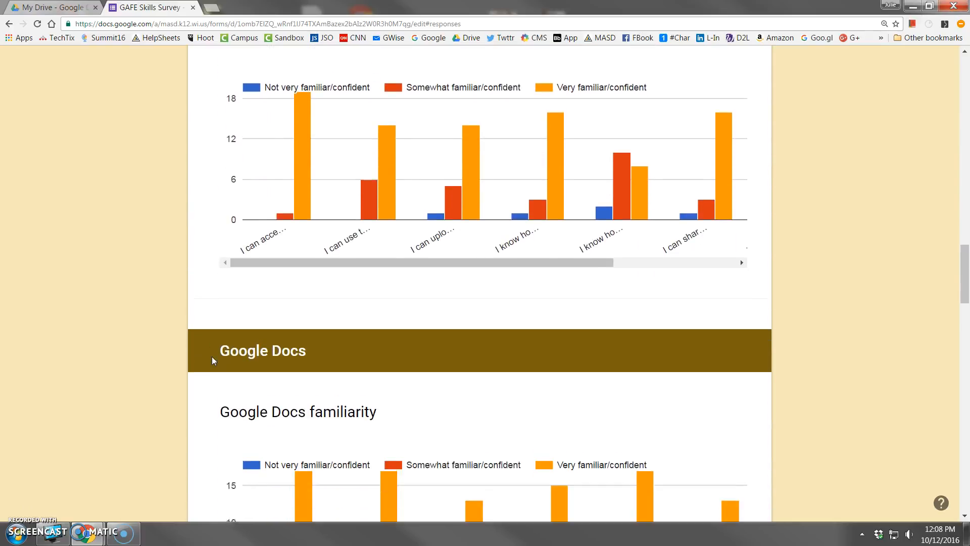
scroll("down", 3)
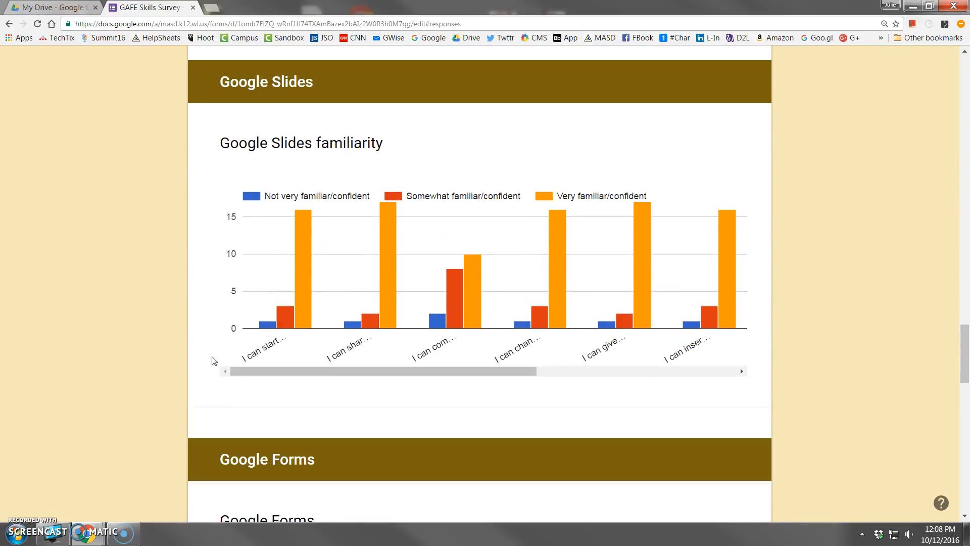
mouse_move(416, 365)
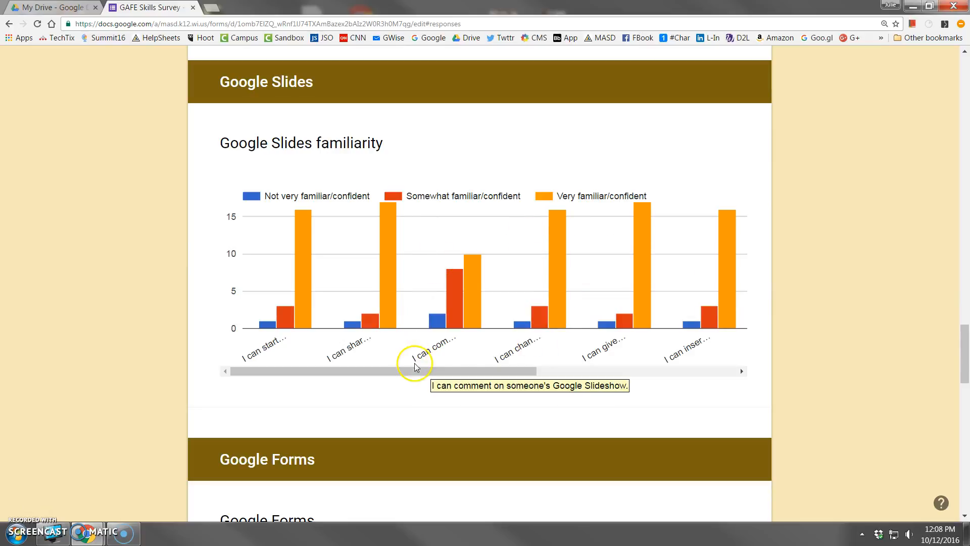
scroll("down", 3)
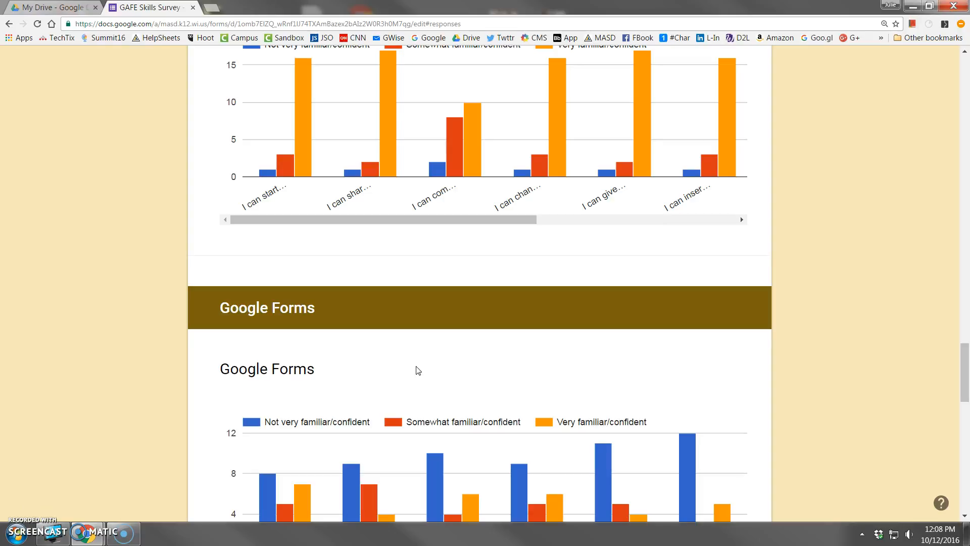
scroll("down", 3)
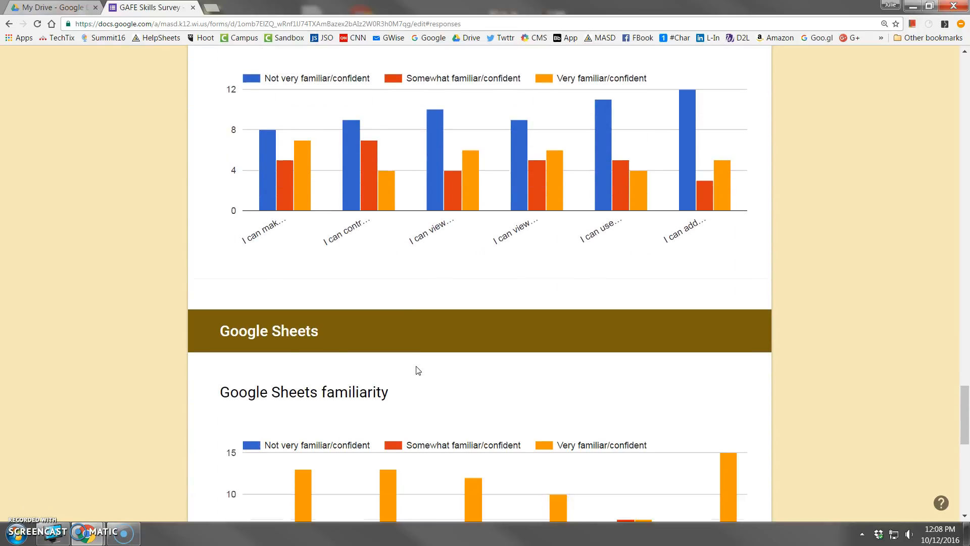
scroll("down", 3)
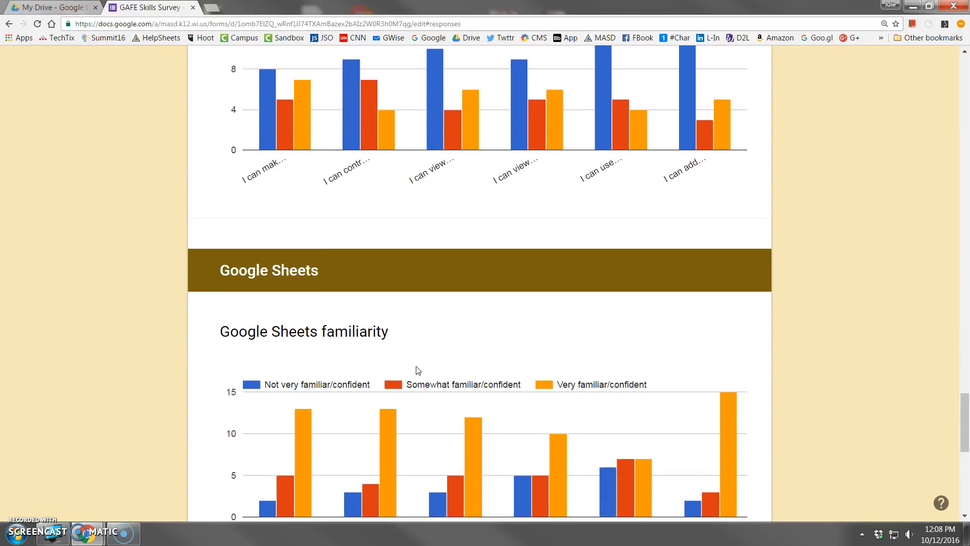
mouse_move(35, 437)
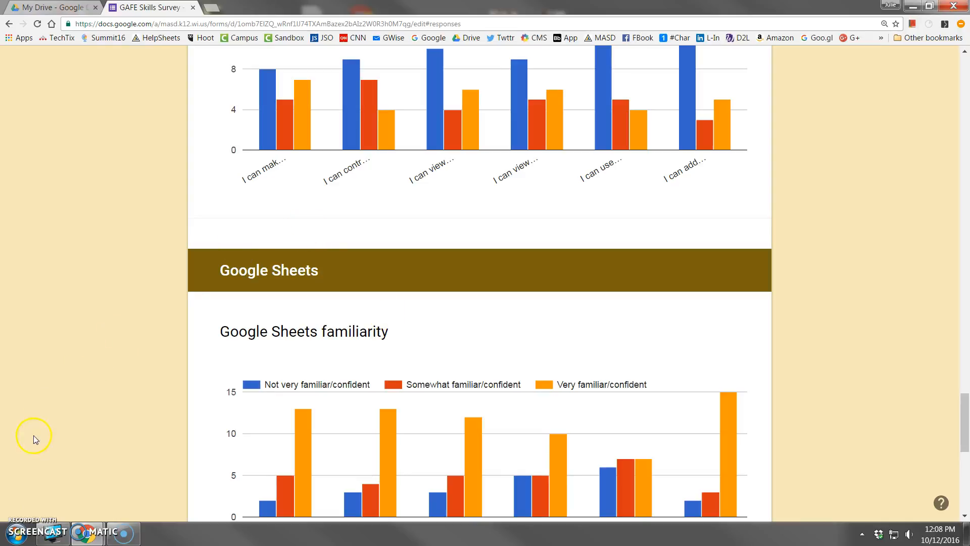
left_click(149, 7)
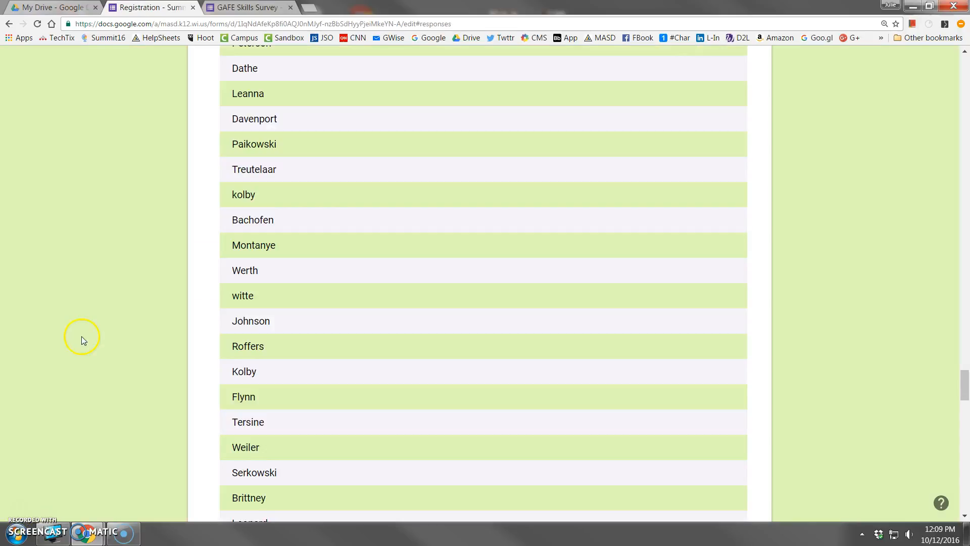
scroll("down", 3)
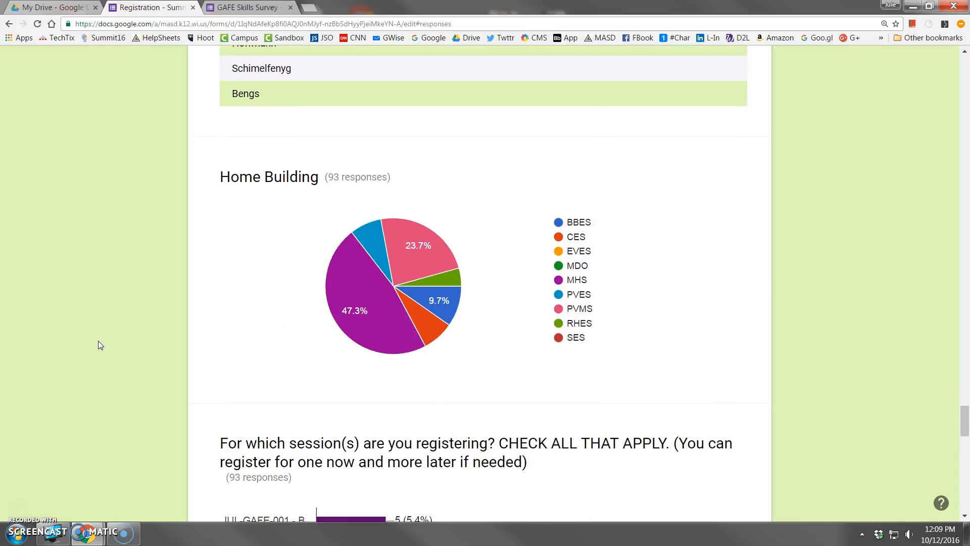
mouse_move(414, 257)
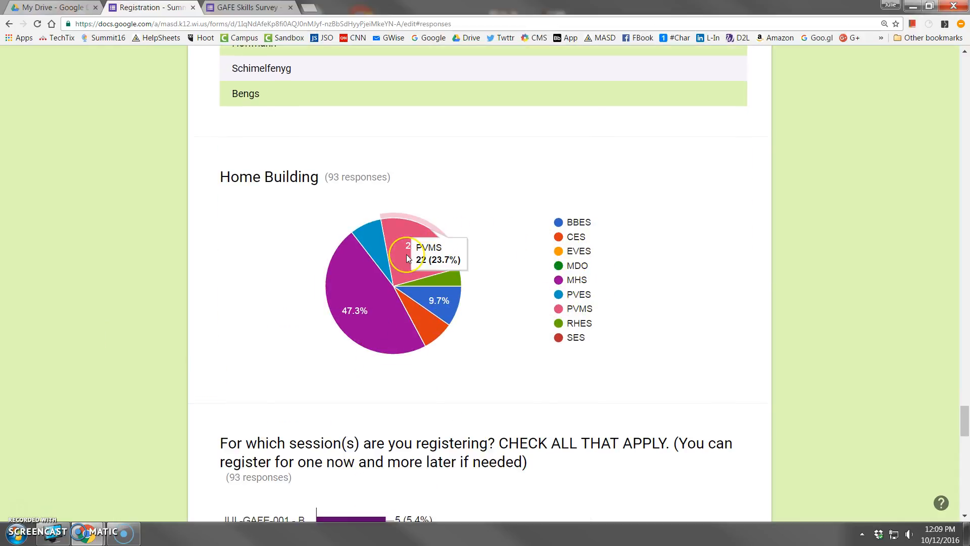
mouse_move(407, 258)
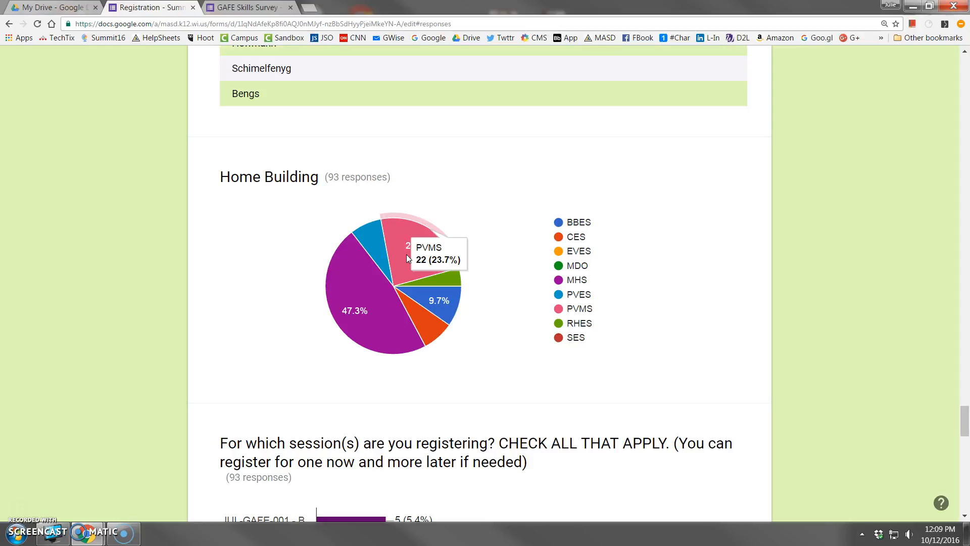
mouse_move(368, 358)
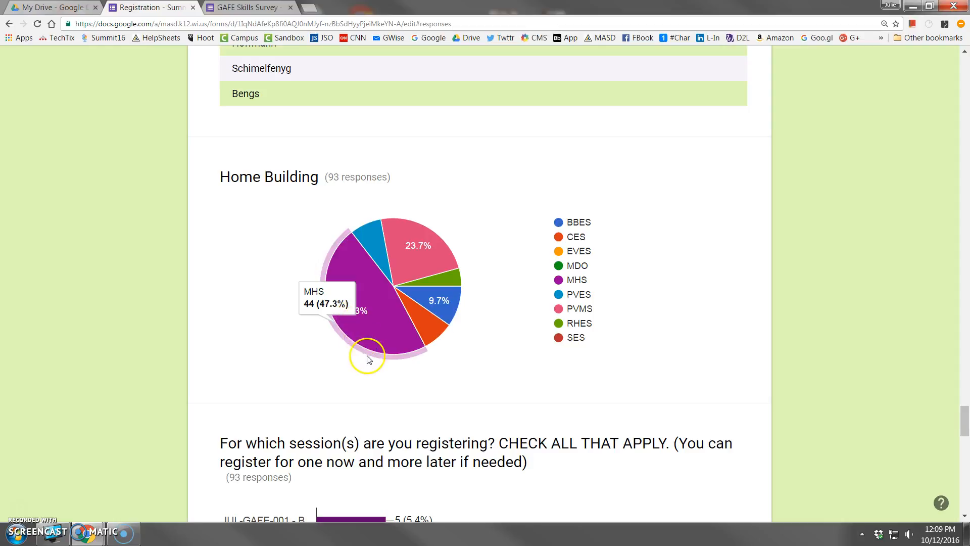
scroll("down", 3)
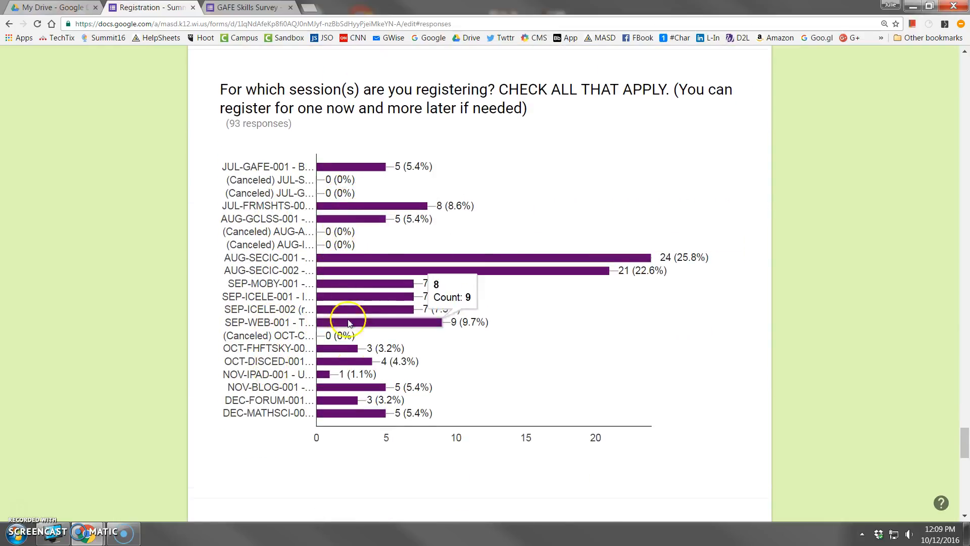
mouse_move(352, 431)
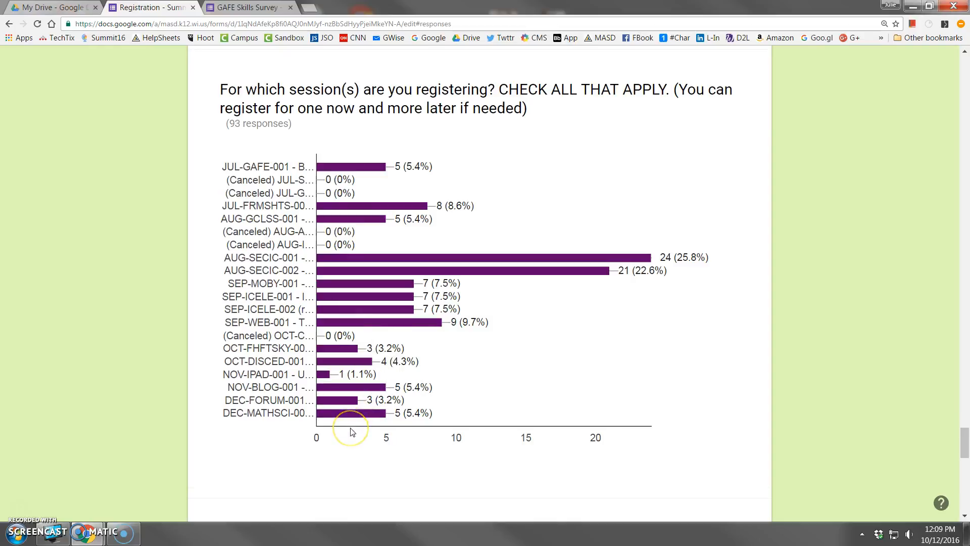
scroll("down", 3)
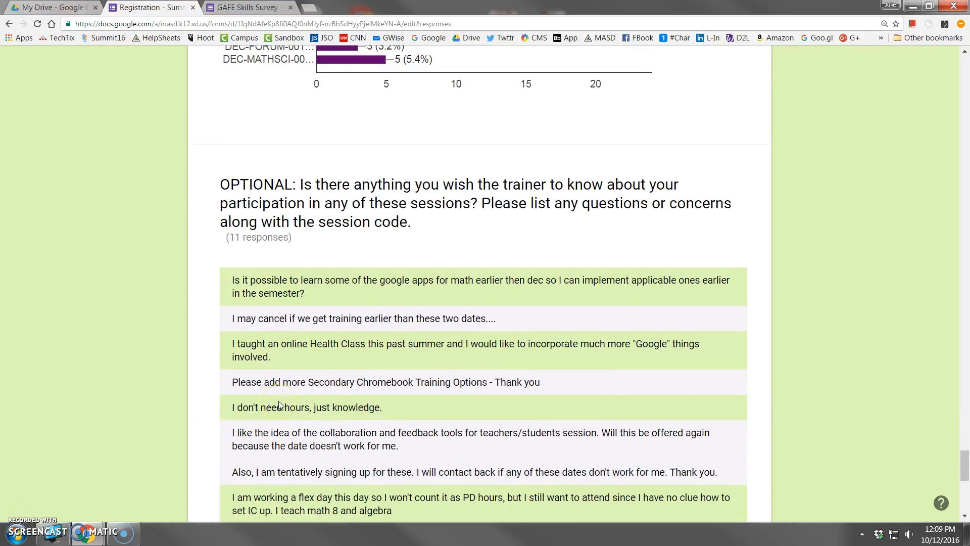
scroll("down", 3)
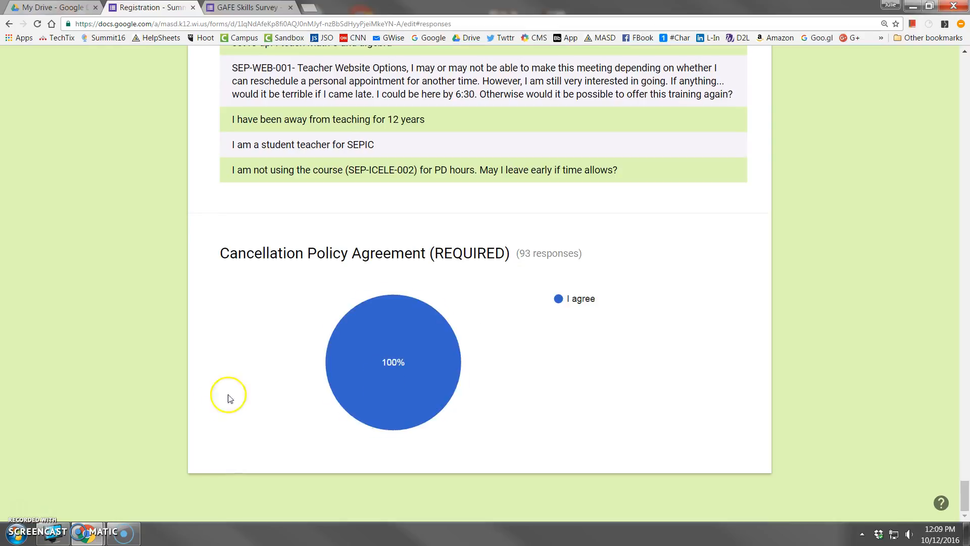
mouse_move(465, 437)
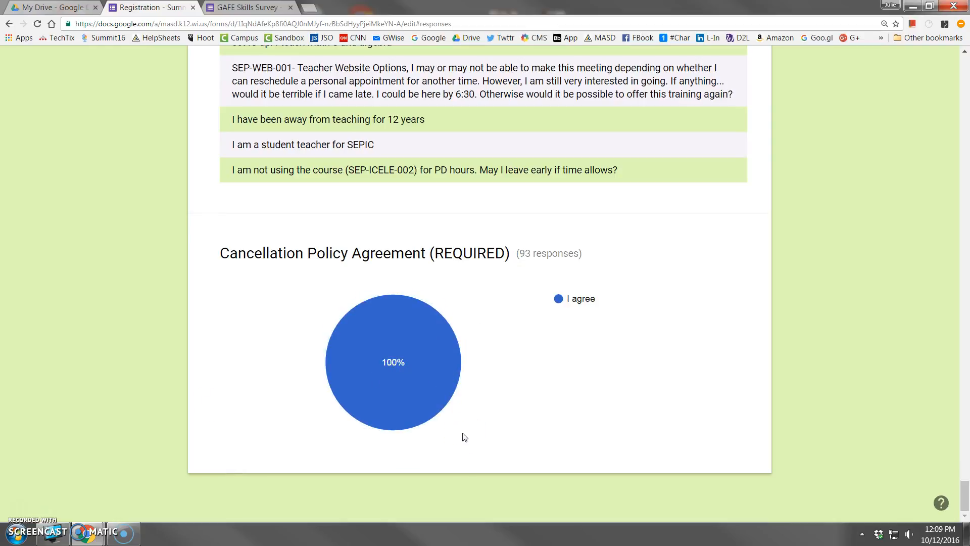
mouse_move(543, 421)
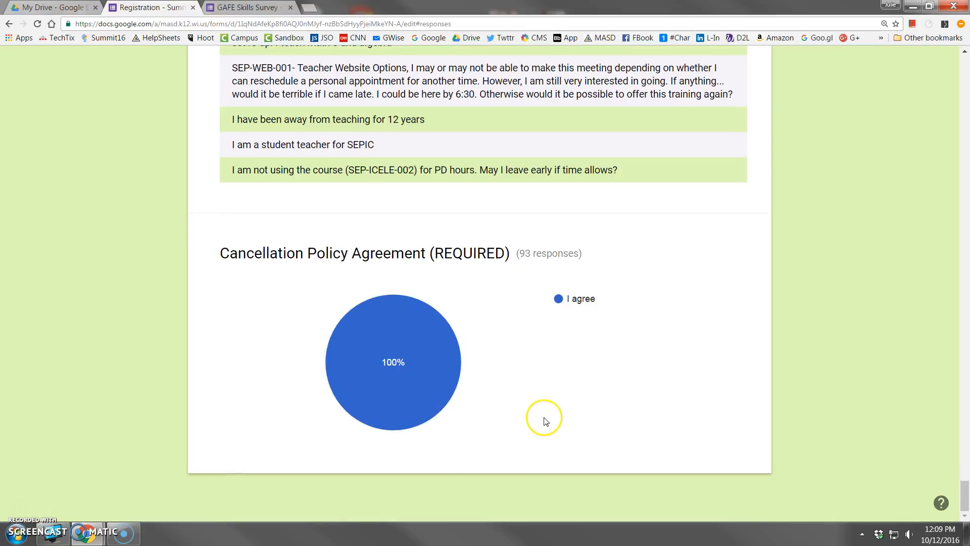
scroll("up", 3)
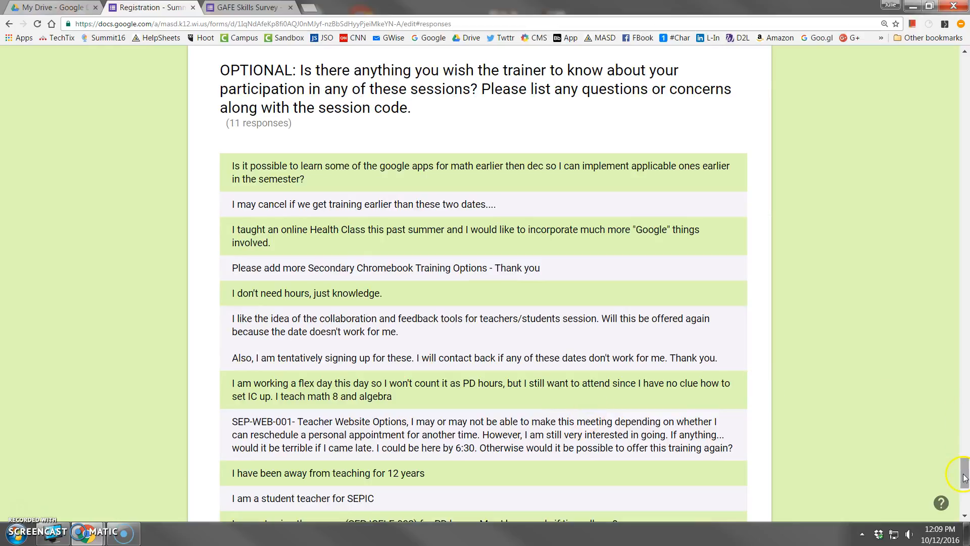
scroll("down", 3)
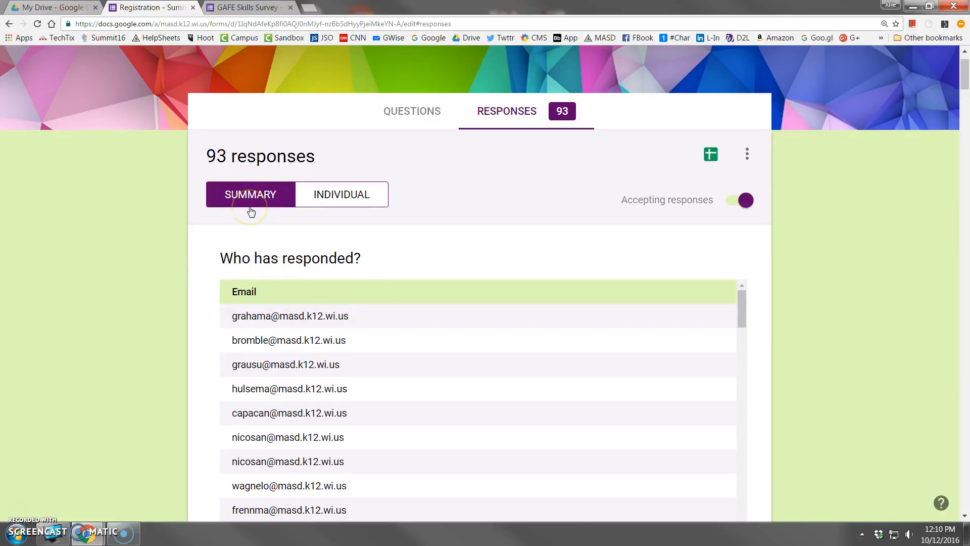
mouse_move(311, 210)
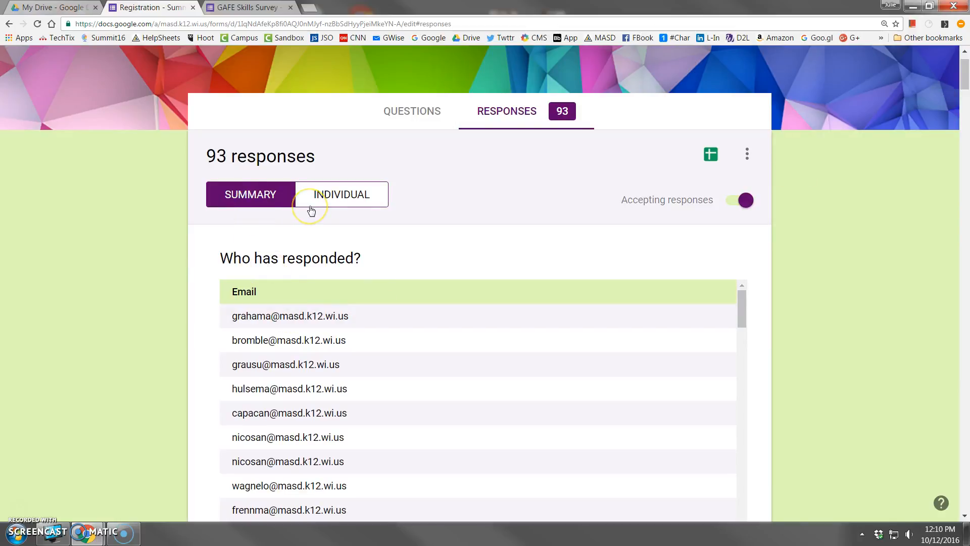
mouse_move(403, 219)
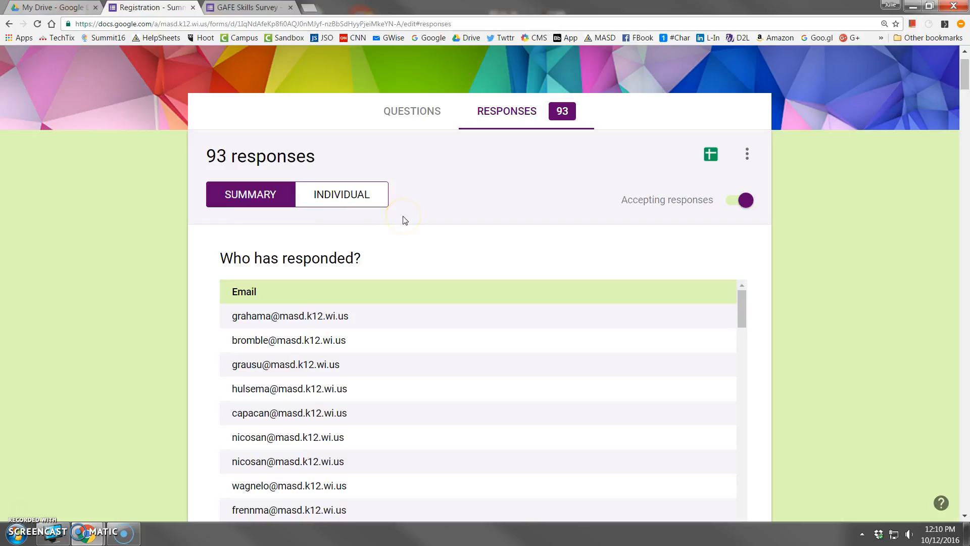
mouse_move(503, 146)
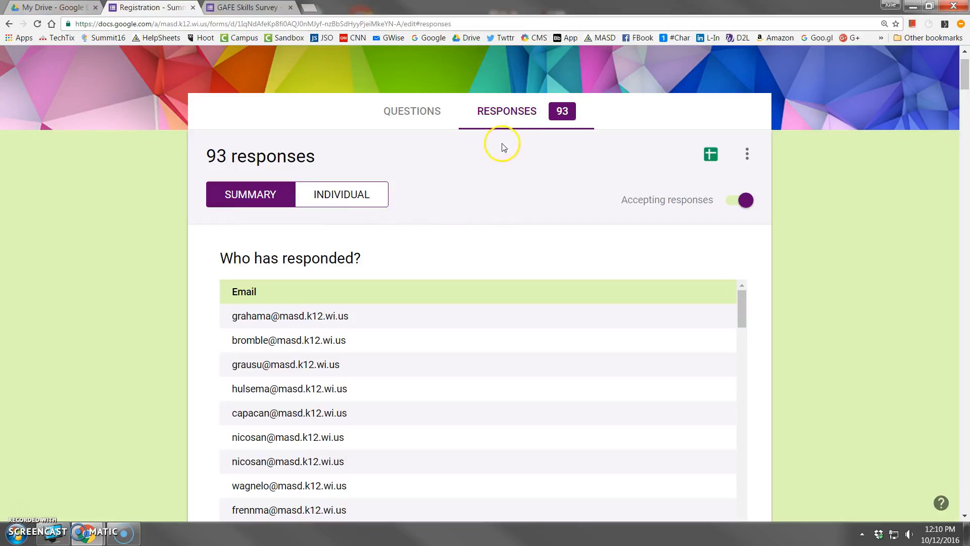
mouse_move(521, 138)
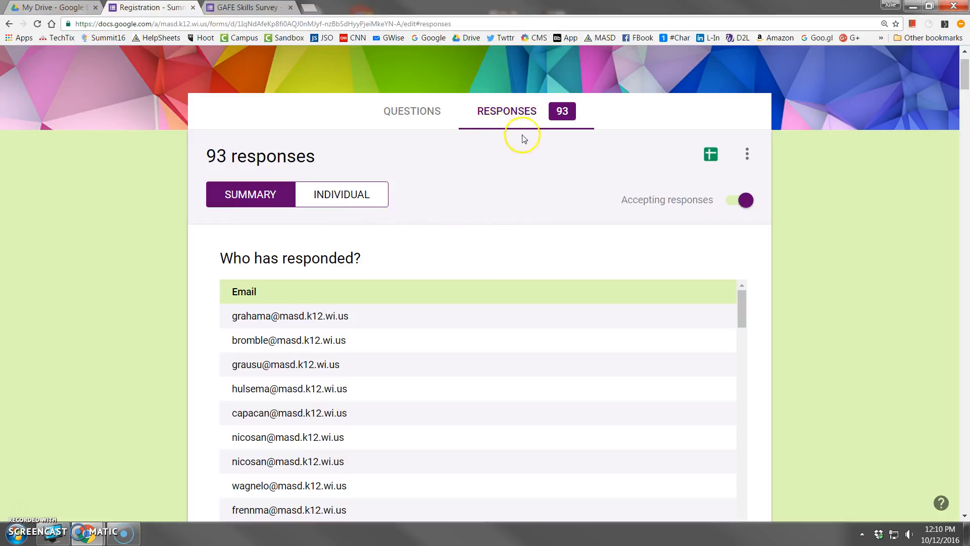
mouse_move(513, 121)
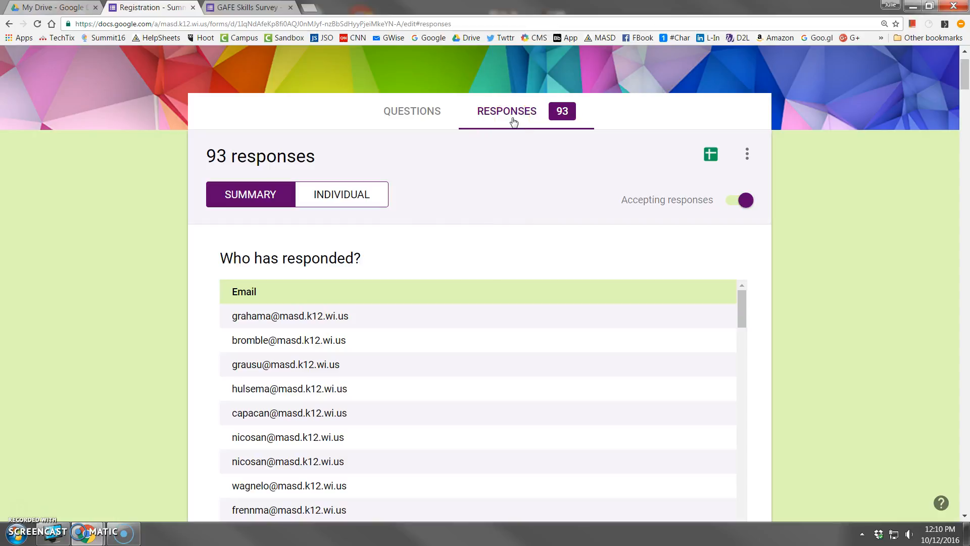
mouse_move(241, 9)
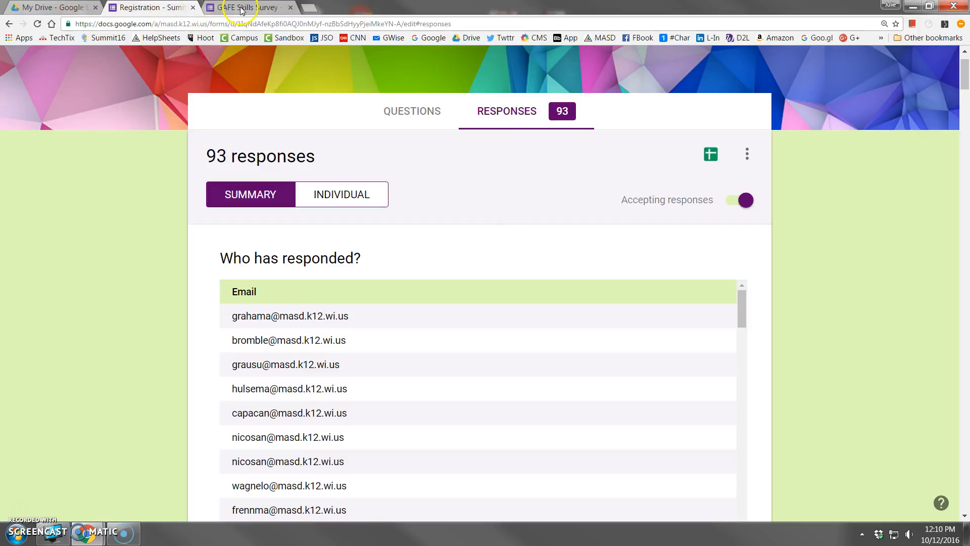
Launch Google Forms from Drive's Google apps grid in a new tab
left_click(49, 7)
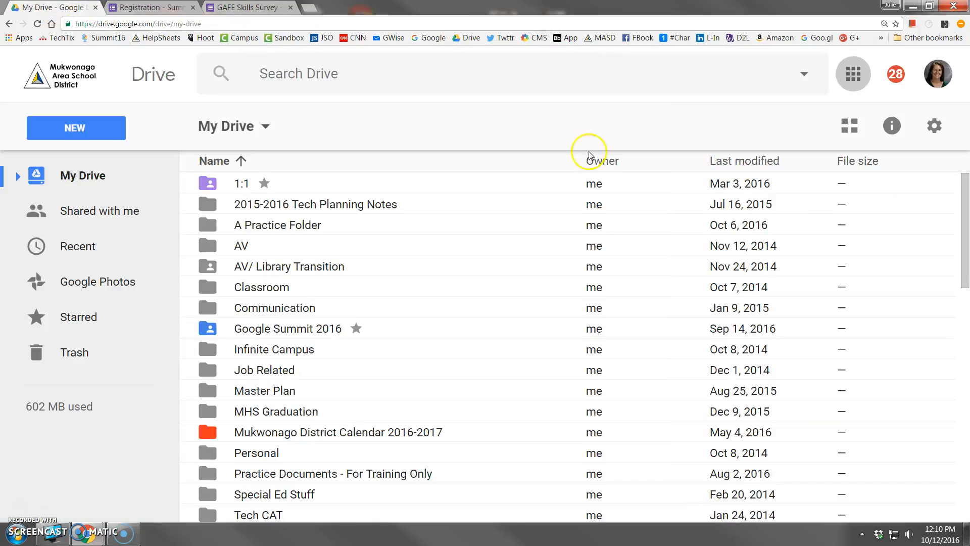
left_click(853, 74)
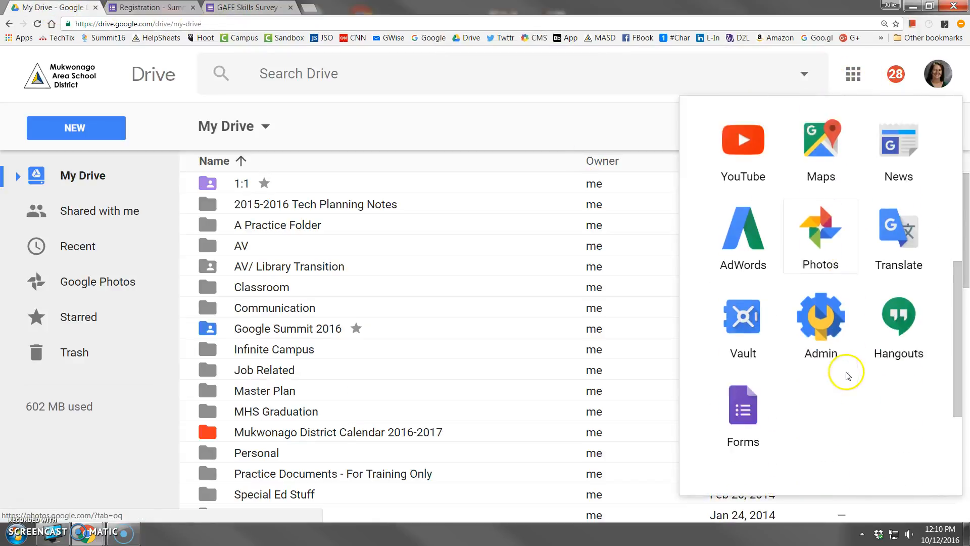
left_click(743, 406)
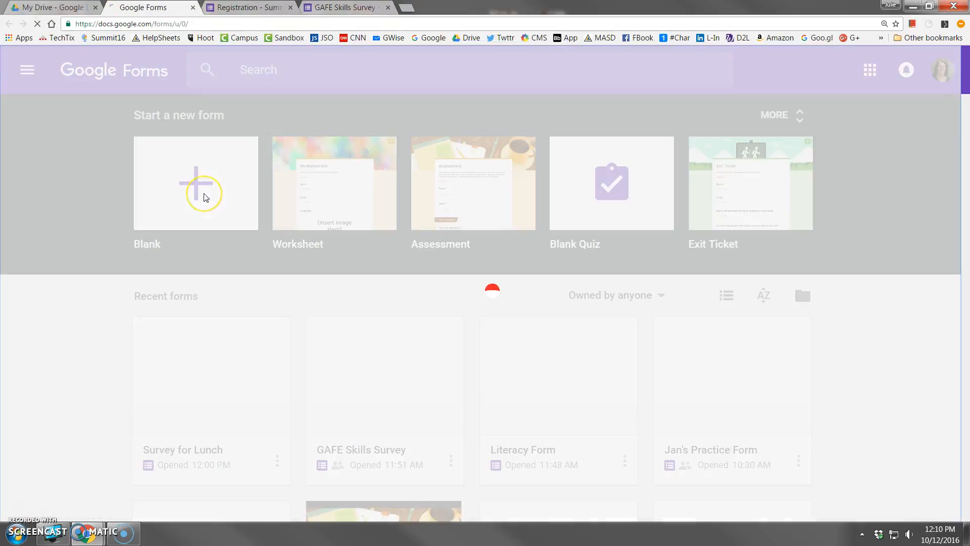
Create a new blank form and name it 'Lunchroom Survey'
left_click(195, 183)
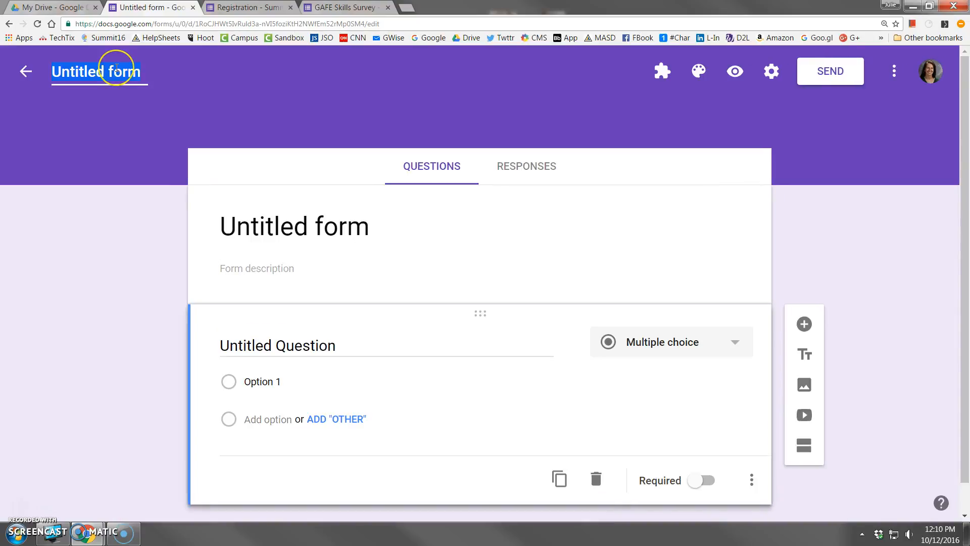
type("Lunch")
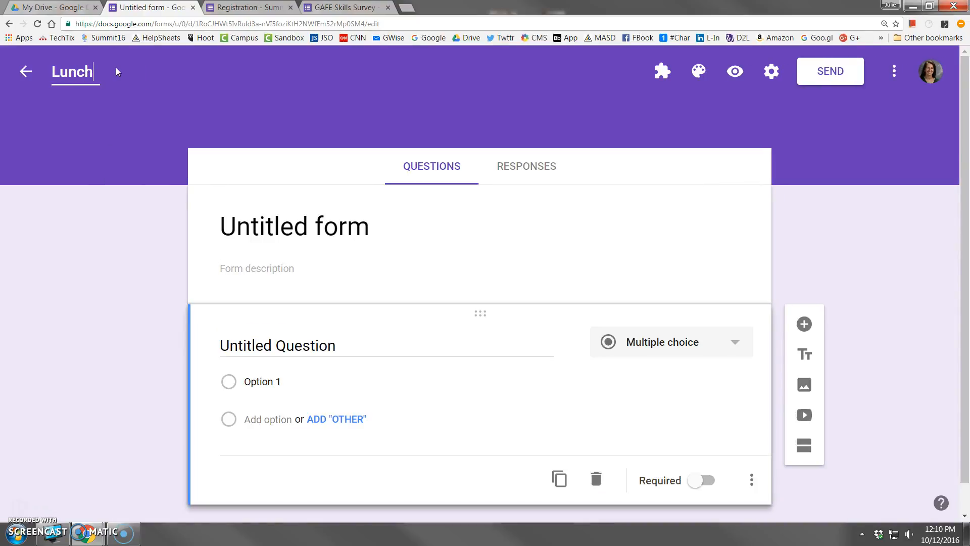
type("room Survey")
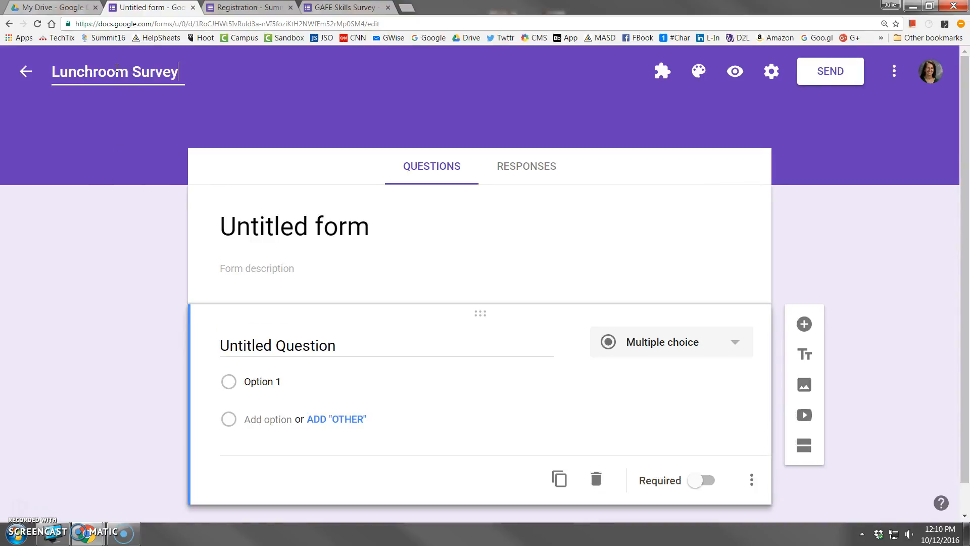
mouse_move(128, 70)
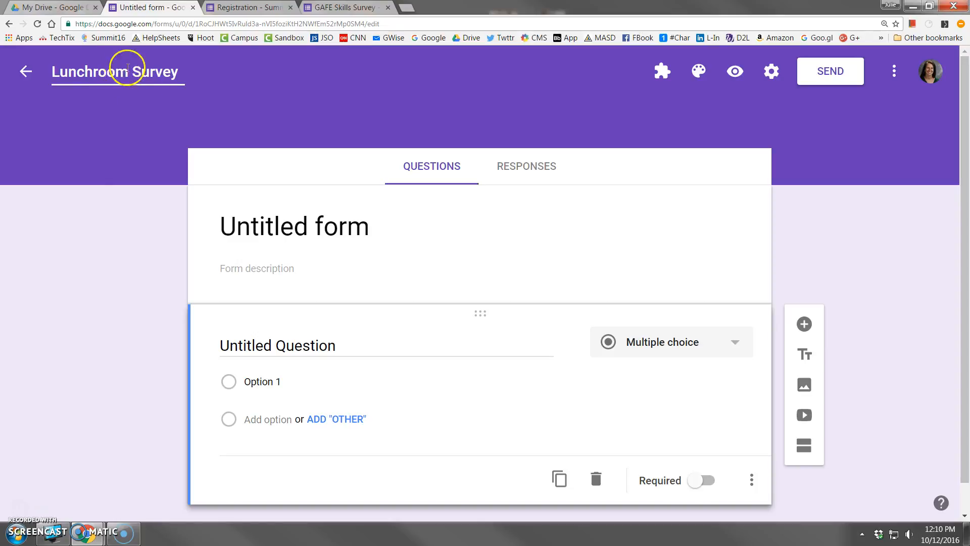
mouse_move(167, 72)
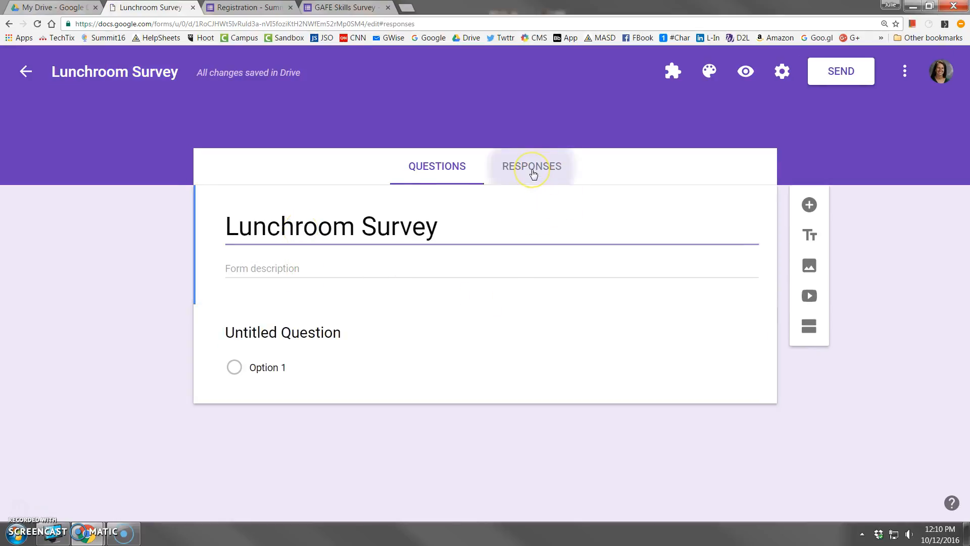
Add the questions 'Favorite main course' and 'Favorite Dessert'
left_click(530, 165)
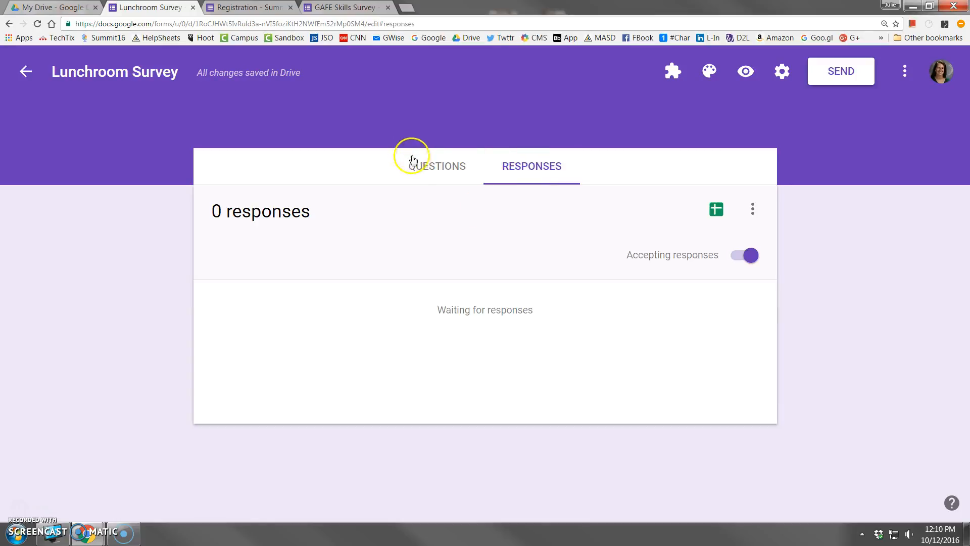
left_click(436, 165)
type("Wh")
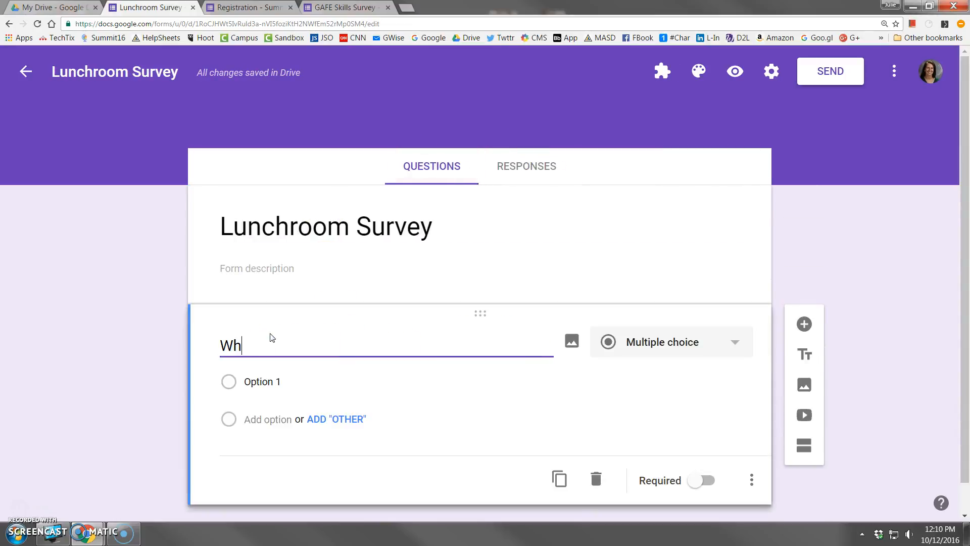
type("Favori")
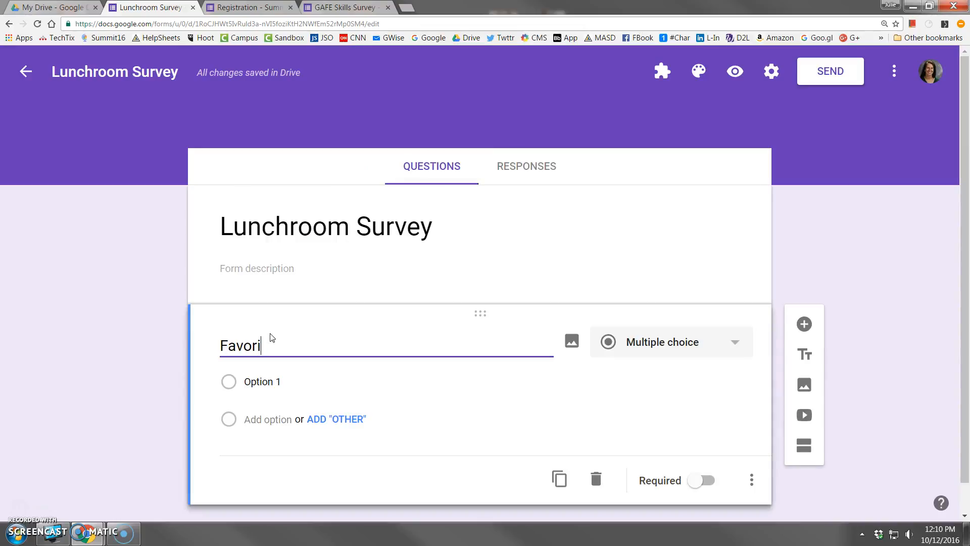
type("te main")
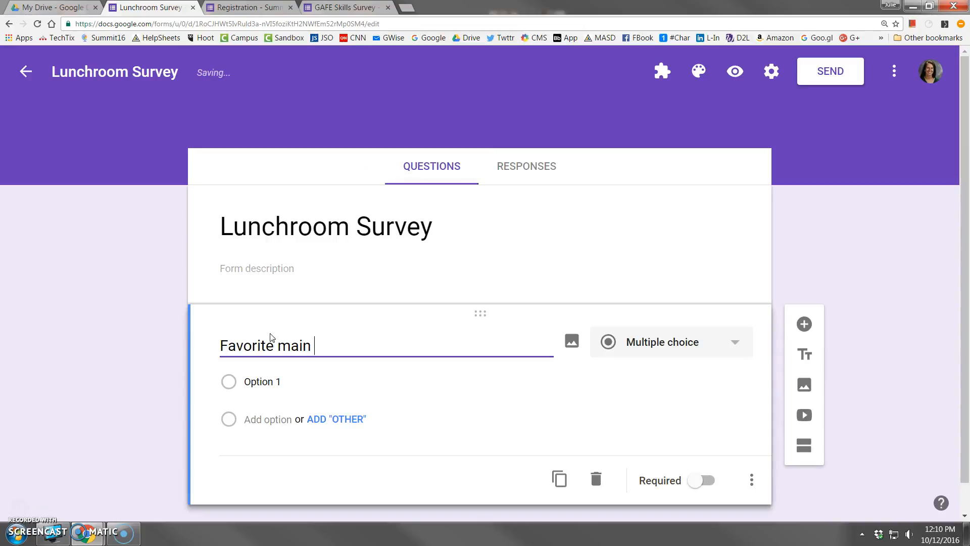
type("course")
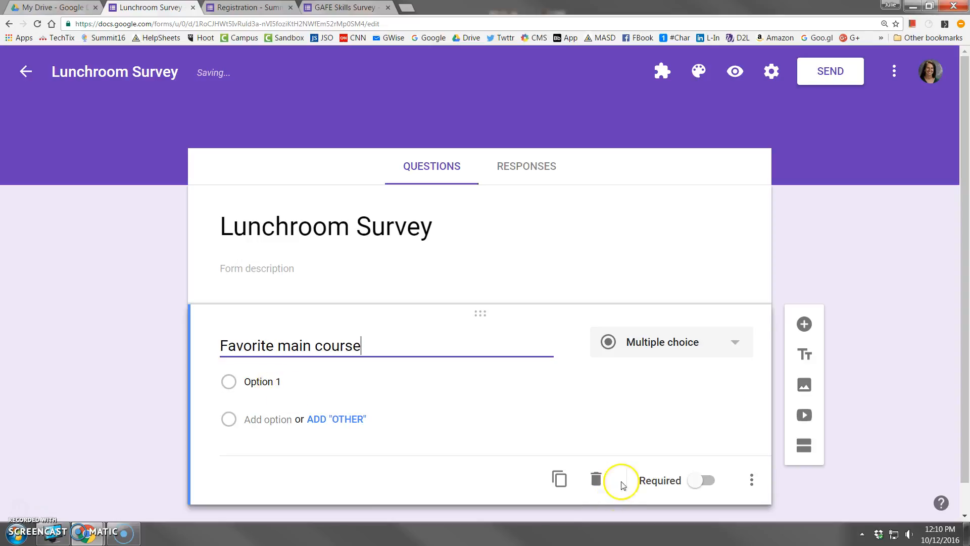
left_click(803, 324)
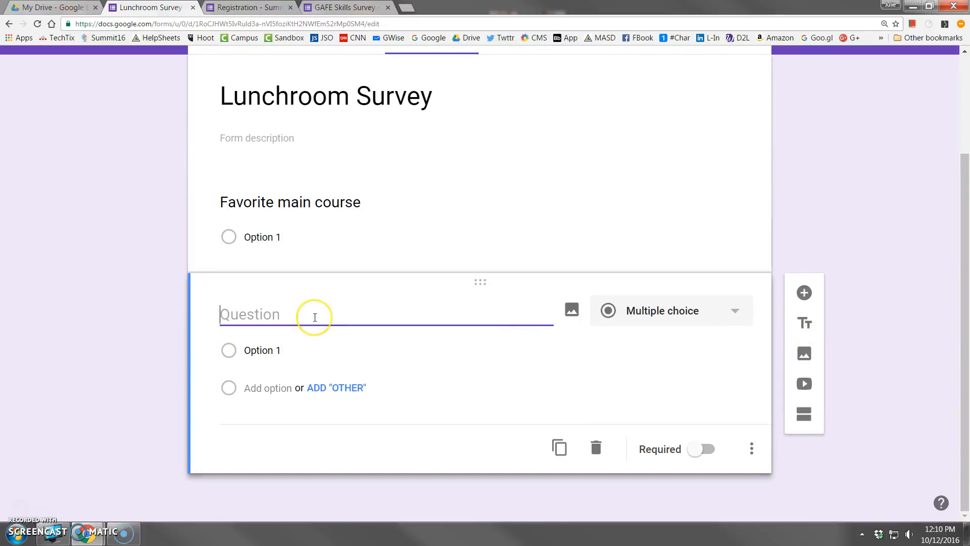
type("Favorite De")
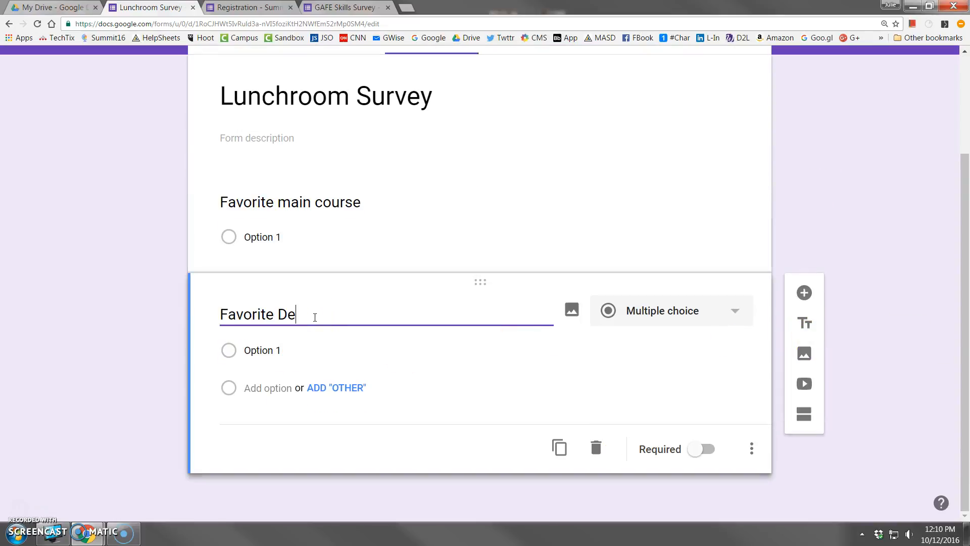
type("ssert")
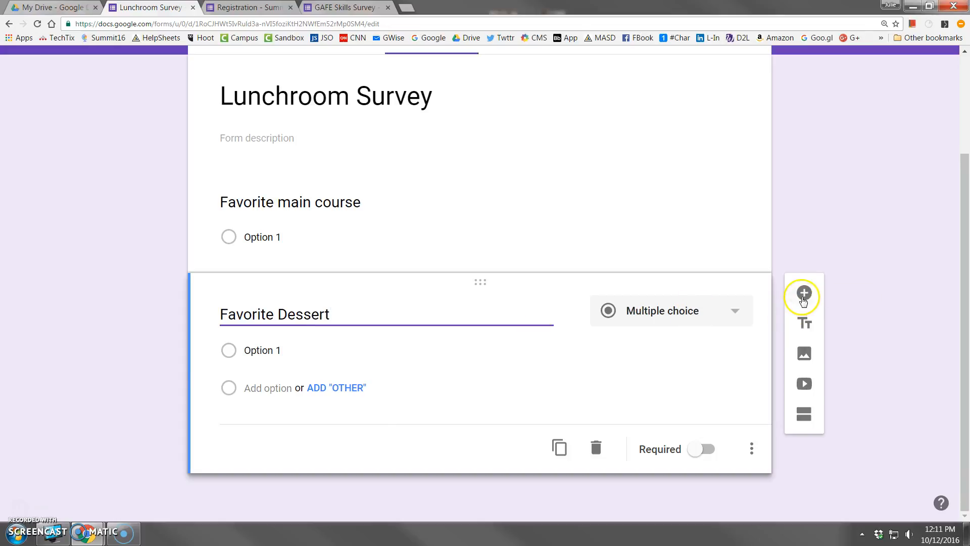
Add a third, paragraph-answer question 'Describe your ideal lunch.'
left_click(803, 293)
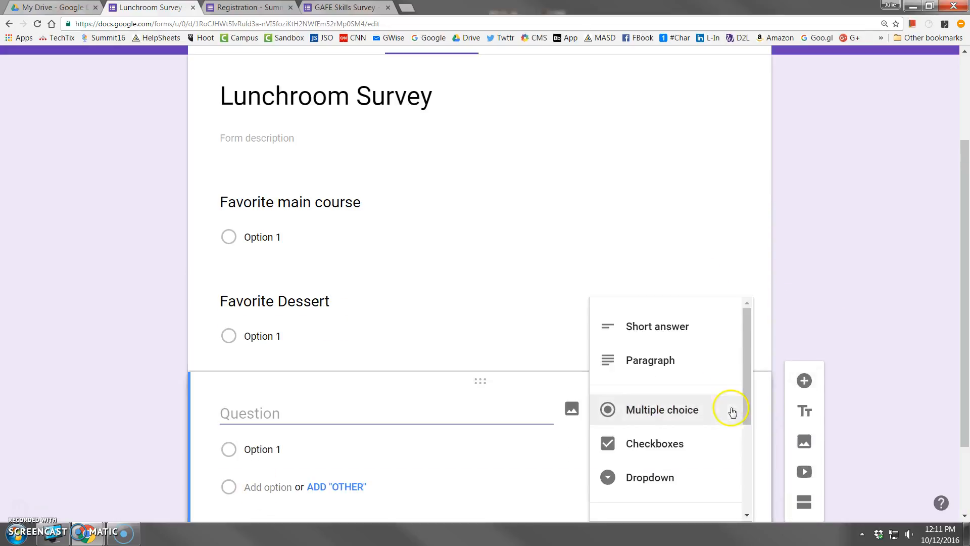
left_click(650, 360)
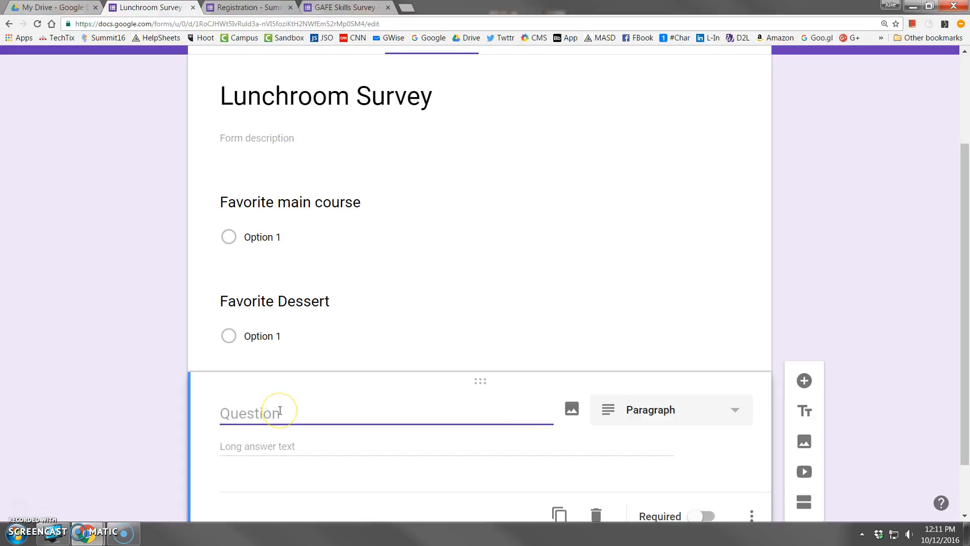
type("Describe your")
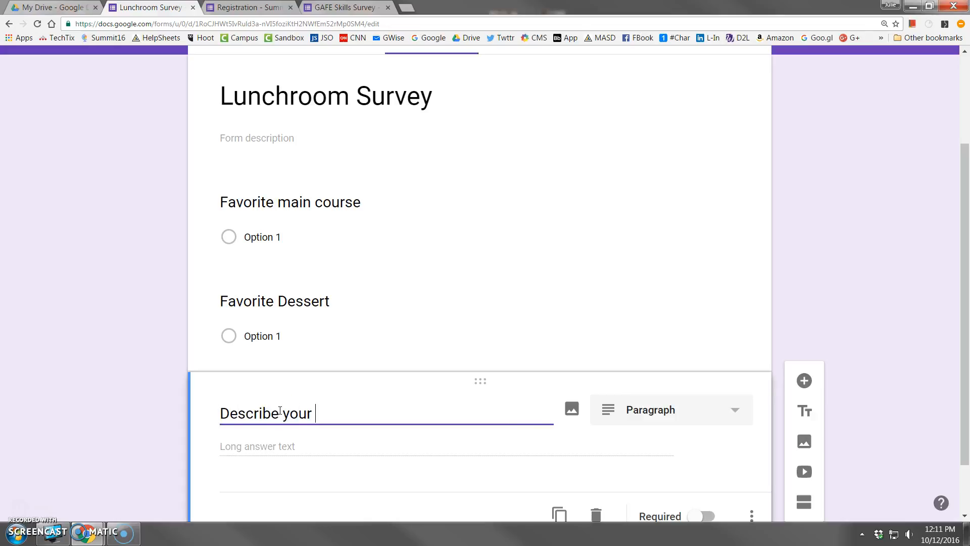
type("ideal lunch.")
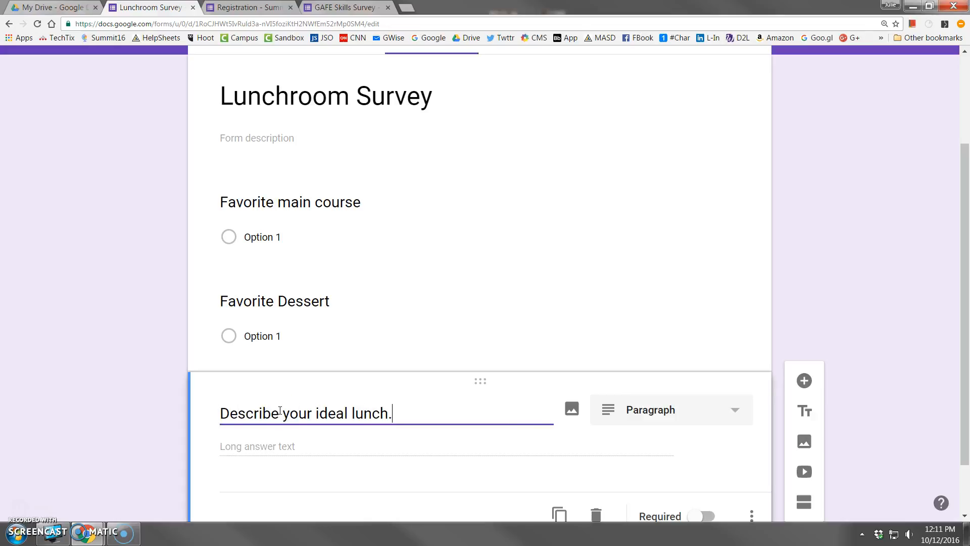
scroll("up", 3)
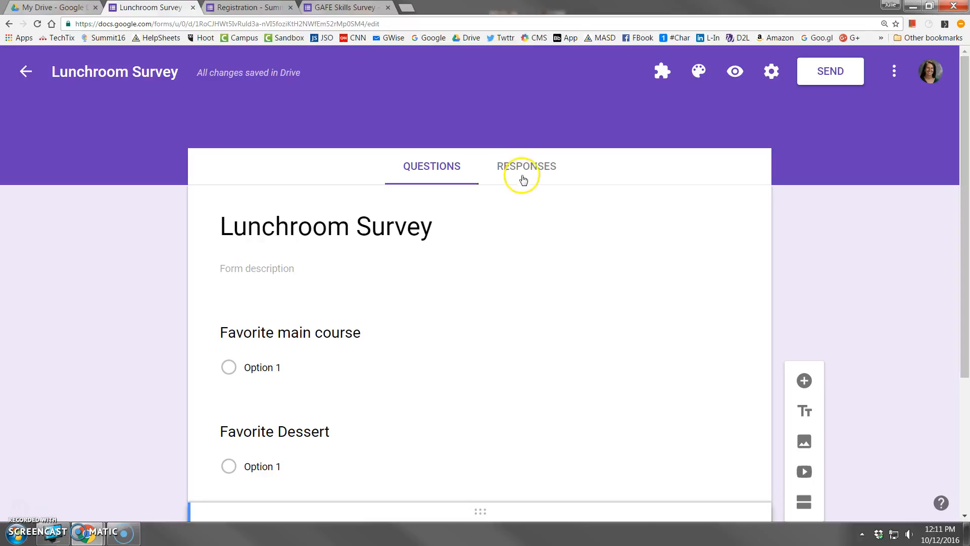
Link the Lunchroom Survey to a newly created response spreadsheet with the suggested name
left_click(525, 166)
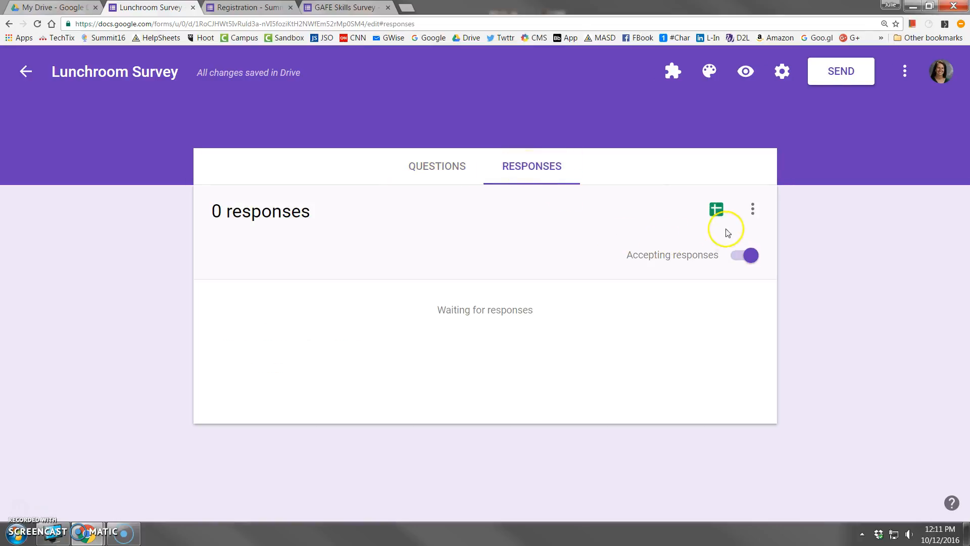
mouse_move(716, 210)
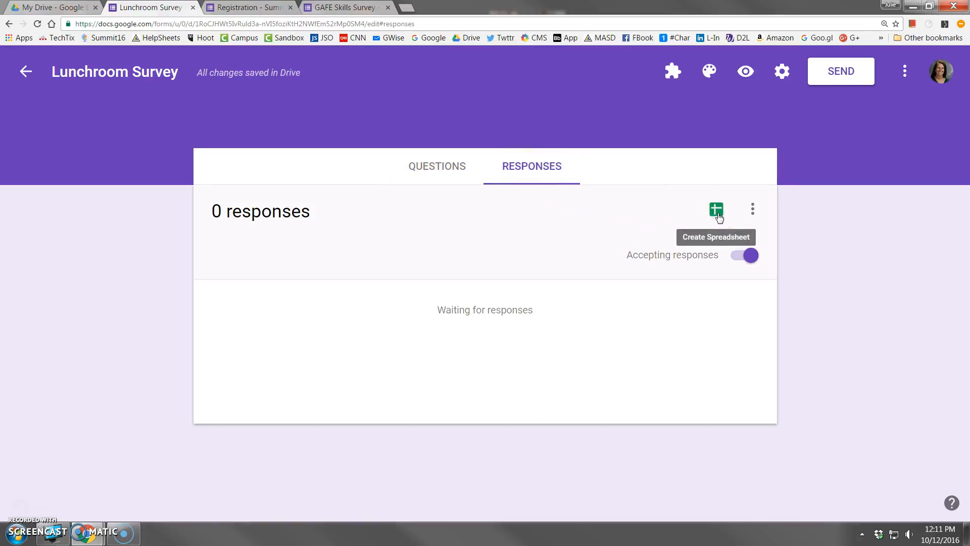
left_click(716, 209)
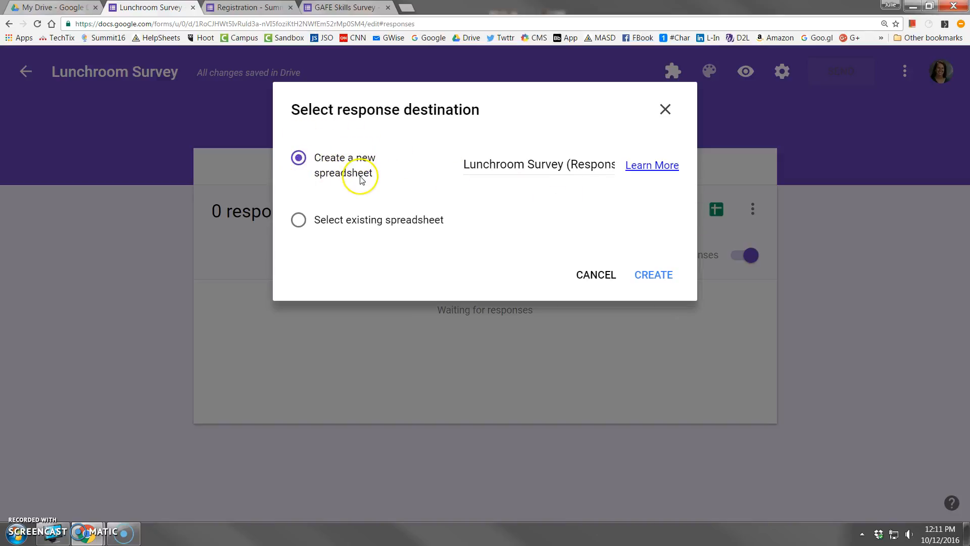
mouse_move(461, 164)
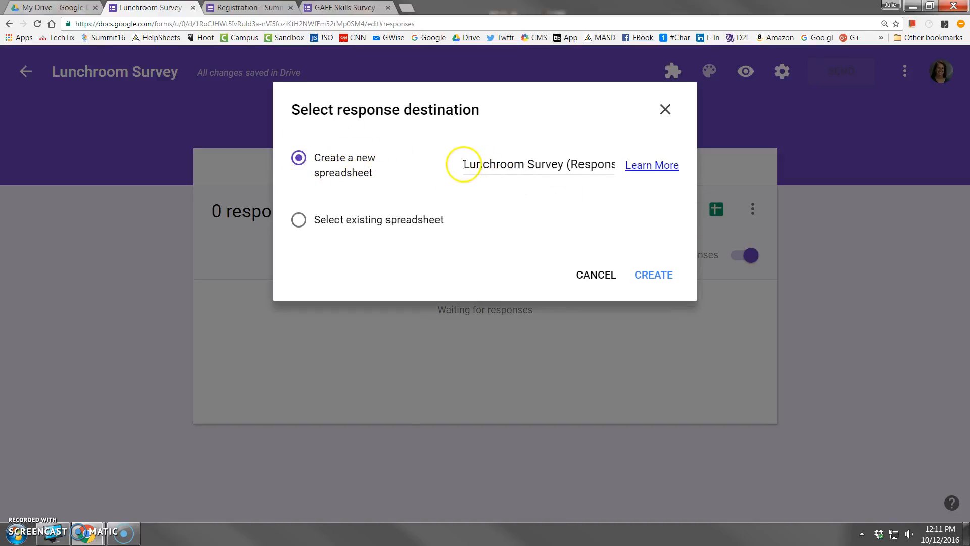
double_click(512, 164)
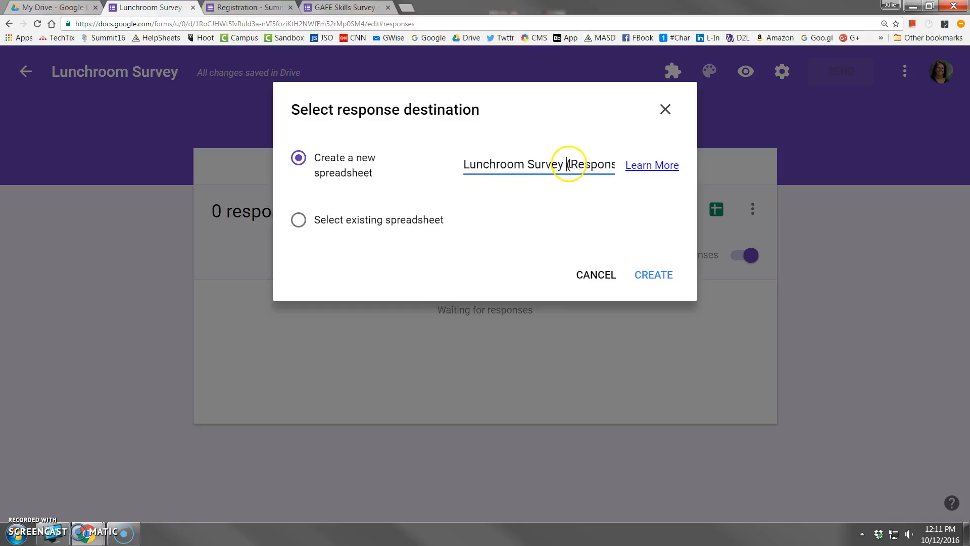
double_click(591, 165)
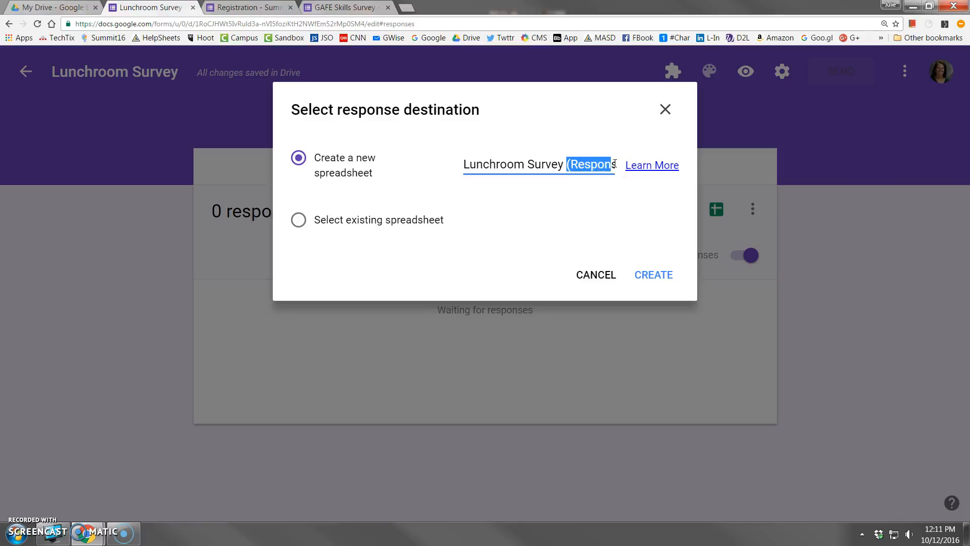
left_click(654, 275)
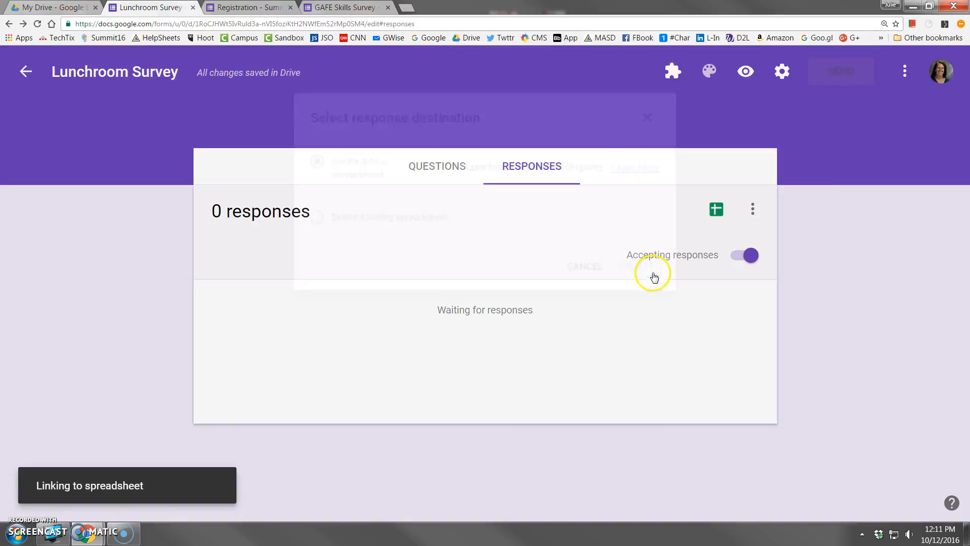
Open the Lunchroom Survey (Responses) spreadsheet and select the Timestamp header cell
left_click(715, 208)
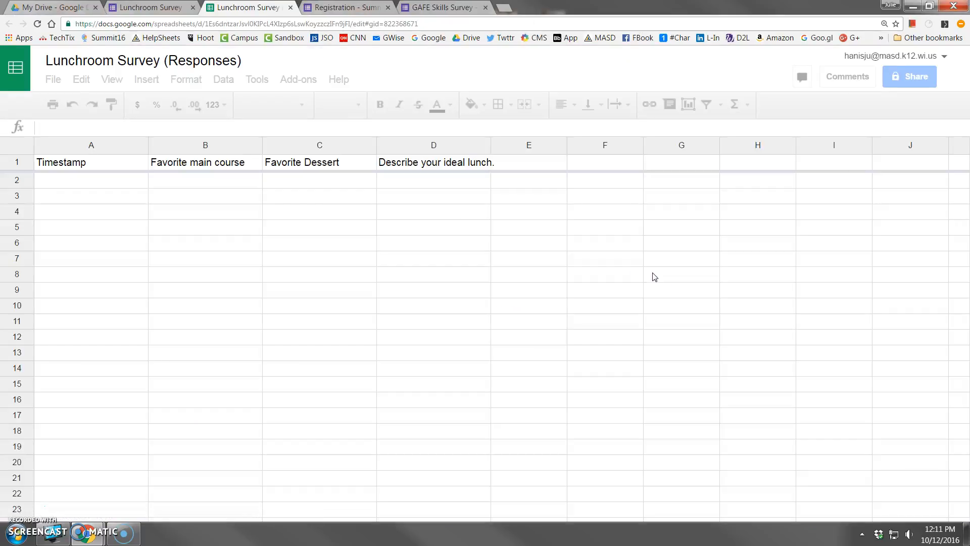
left_click(91, 163)
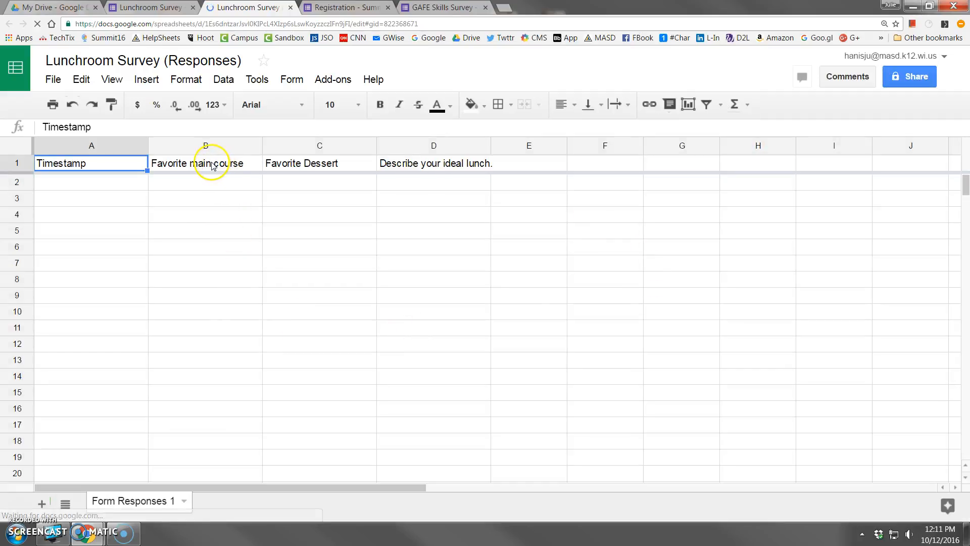
mouse_move(417, 164)
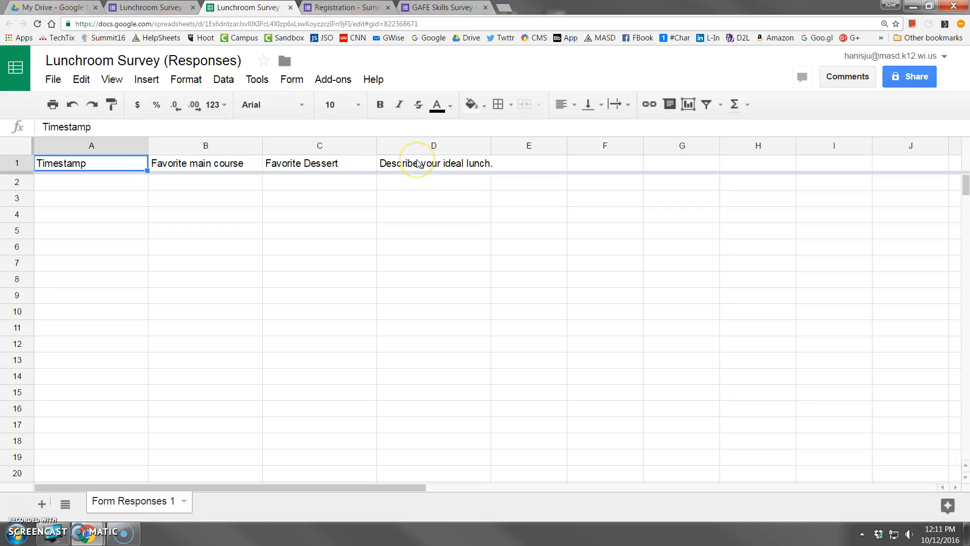
mouse_move(138, 186)
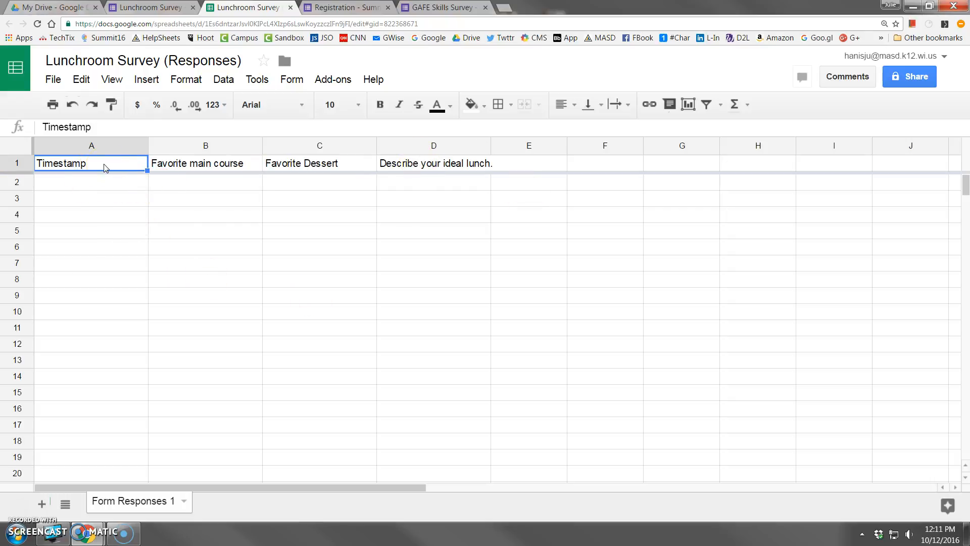
mouse_move(250, 272)
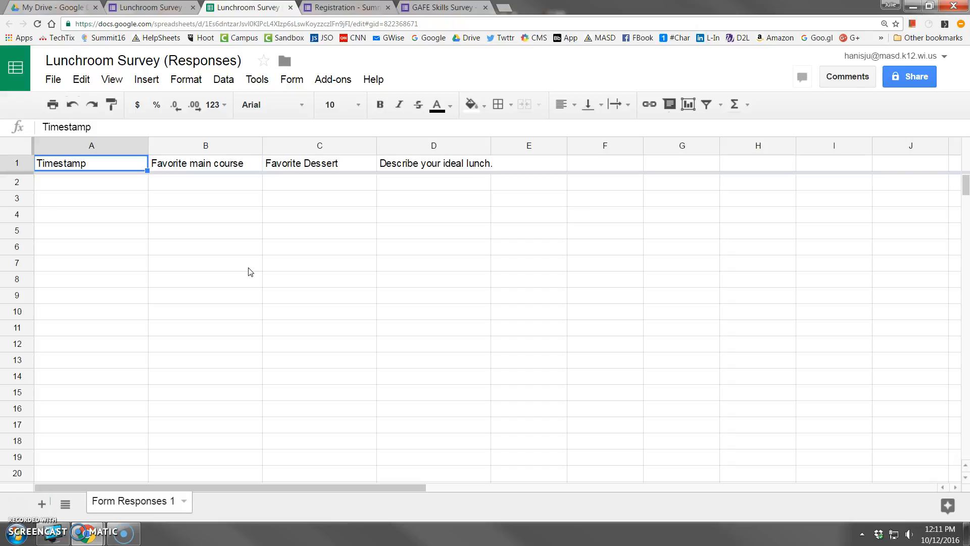
mouse_move(419, 104)
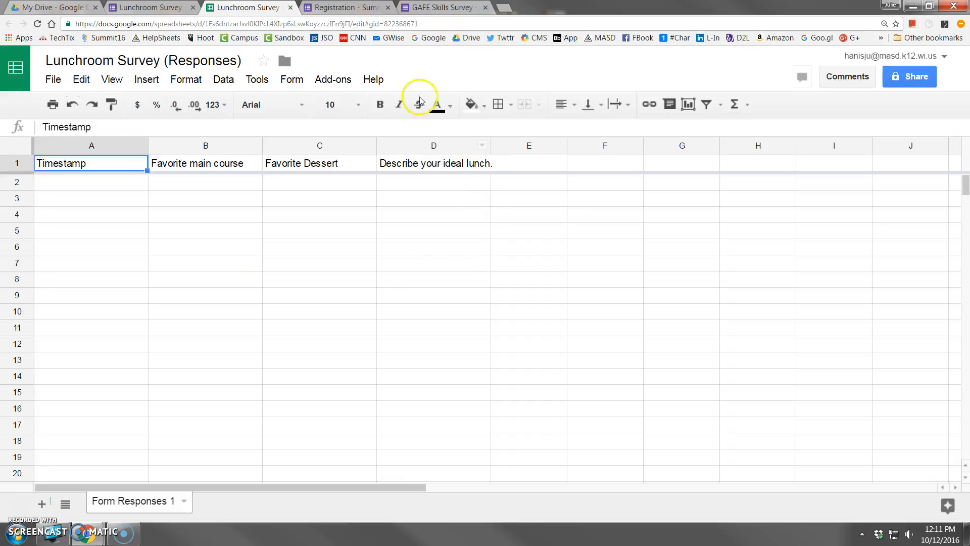
mouse_move(285, 414)
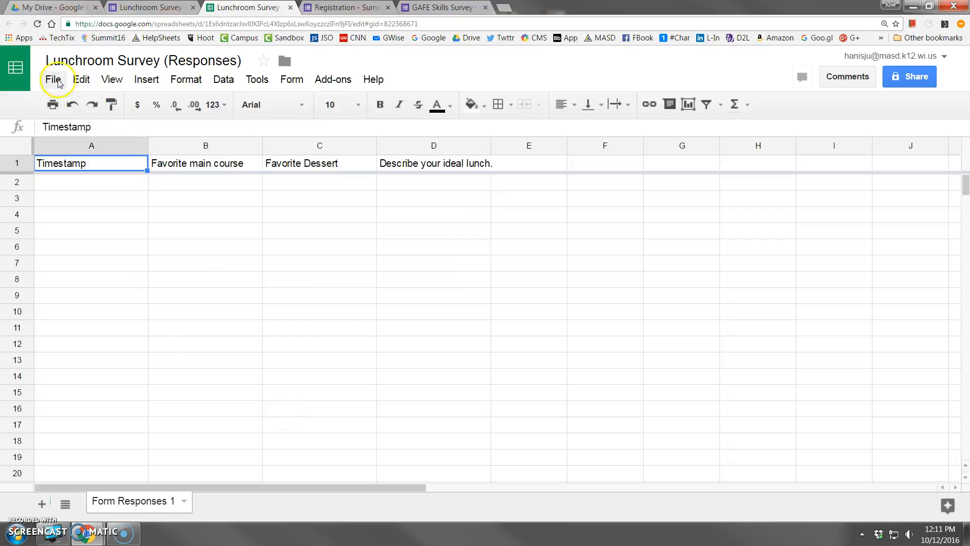
mouse_move(332, 79)
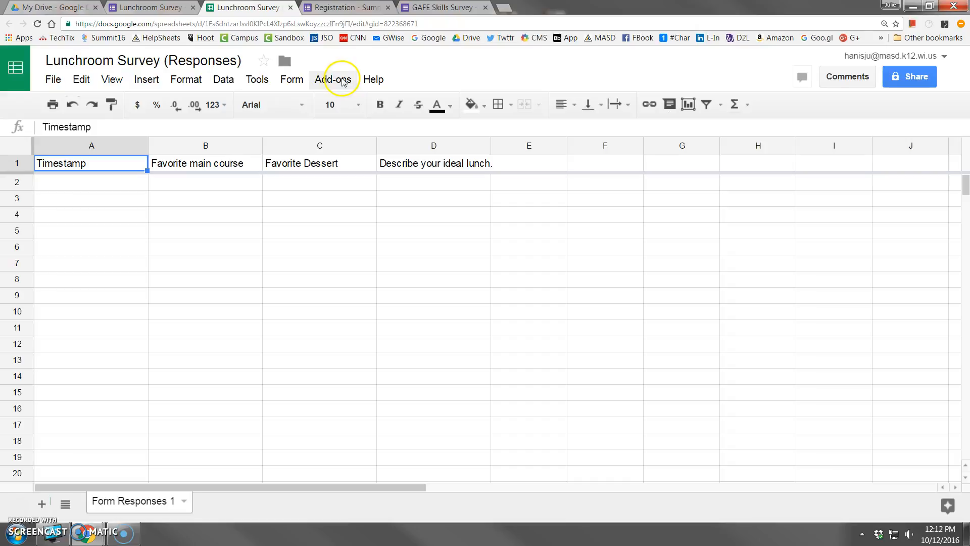
mouse_move(145, 79)
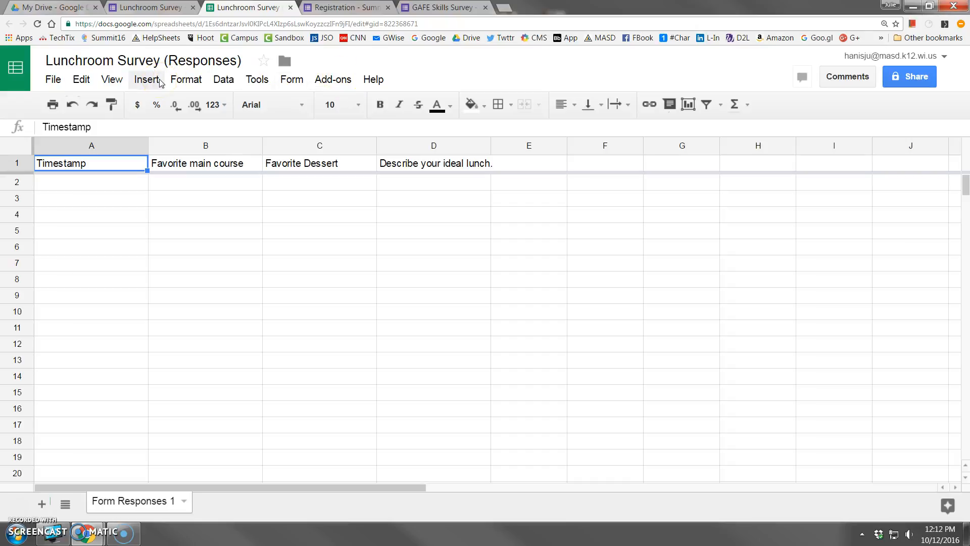
left_click(53, 79)
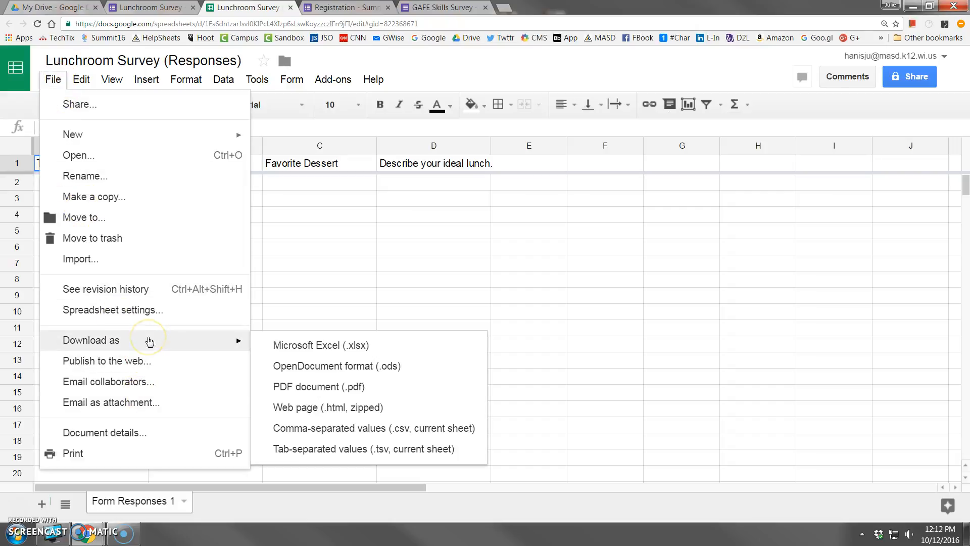
mouse_move(337, 350)
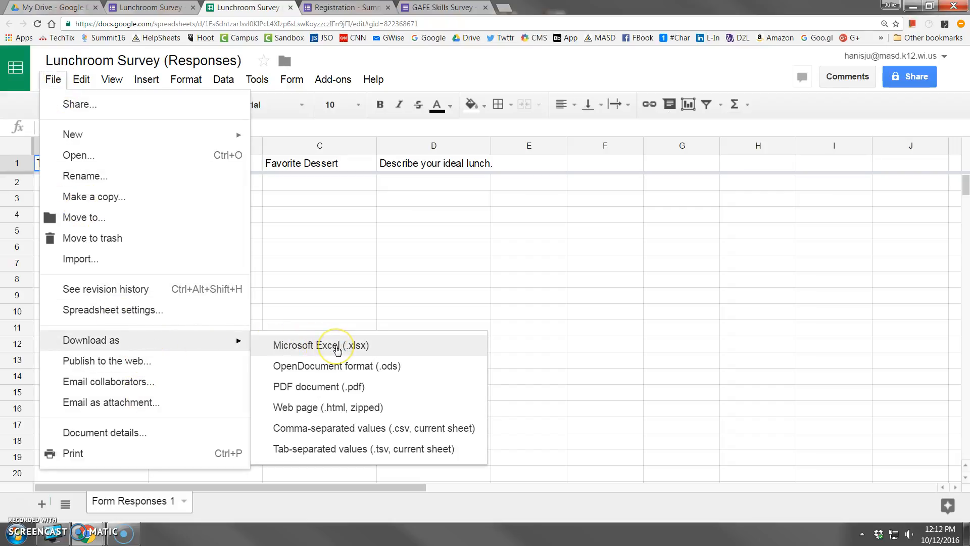
mouse_move(337, 348)
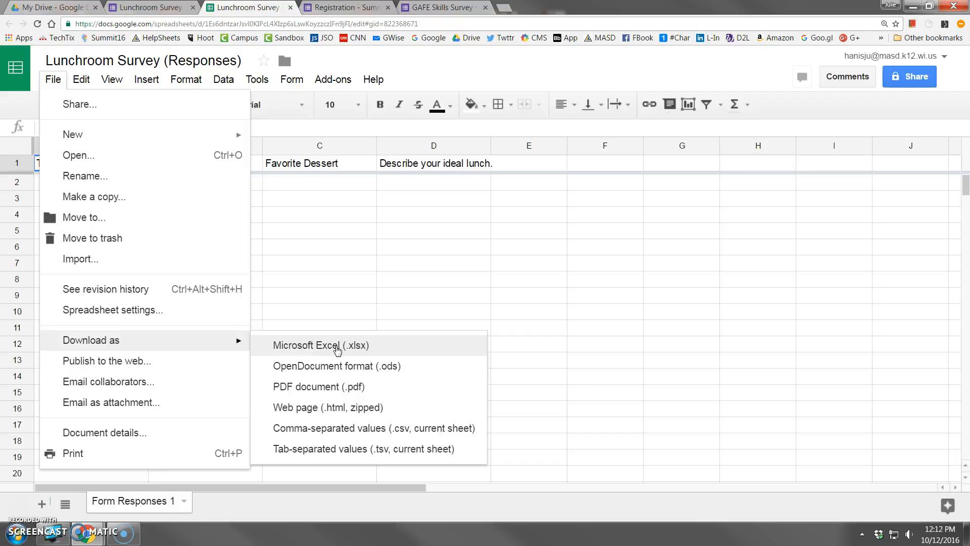
mouse_move(418, 302)
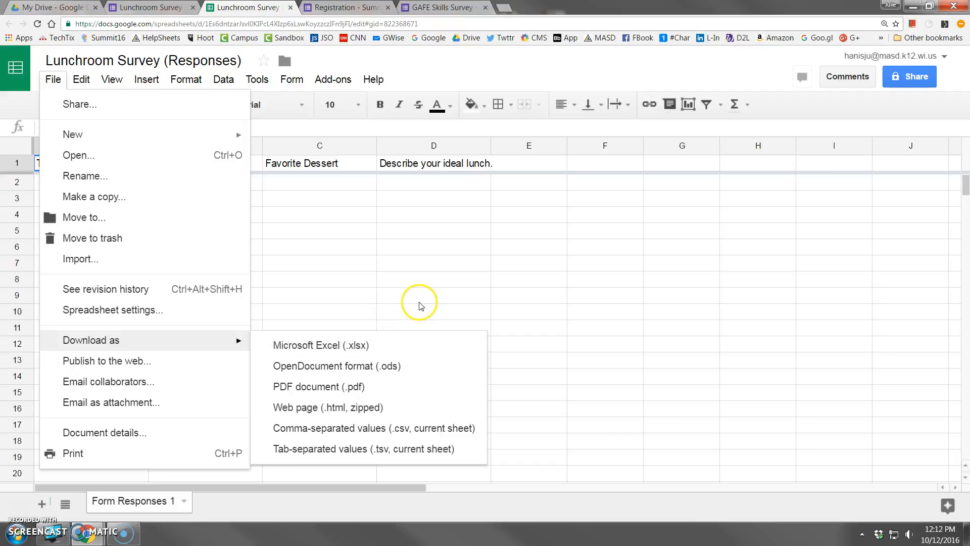
left_click(434, 294)
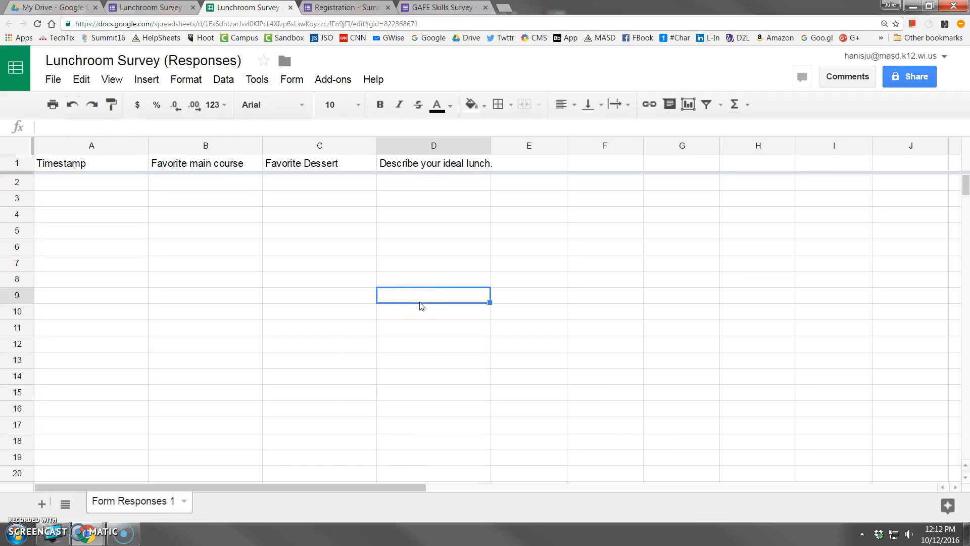
mouse_move(385, 244)
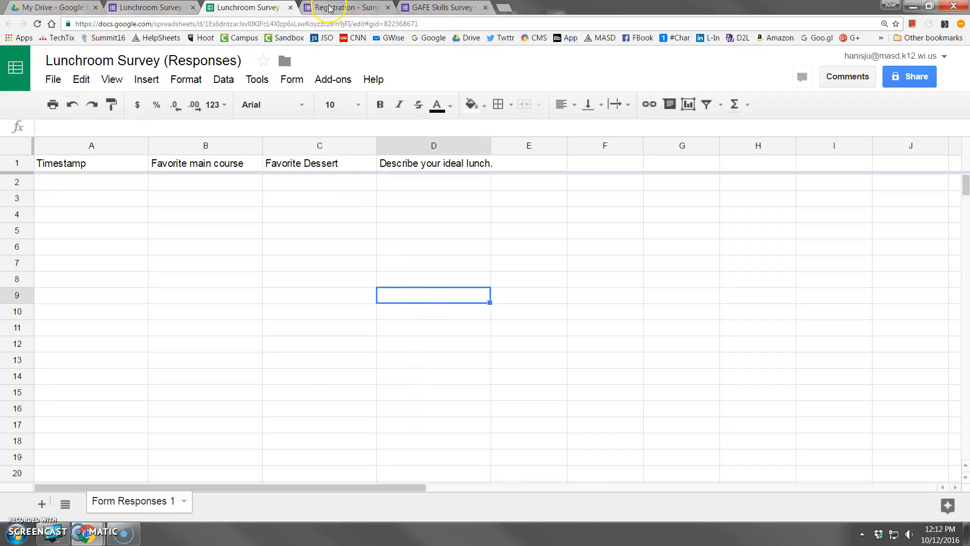
Return to the Registration form's 93 responses and show the response options menu
left_click(347, 7)
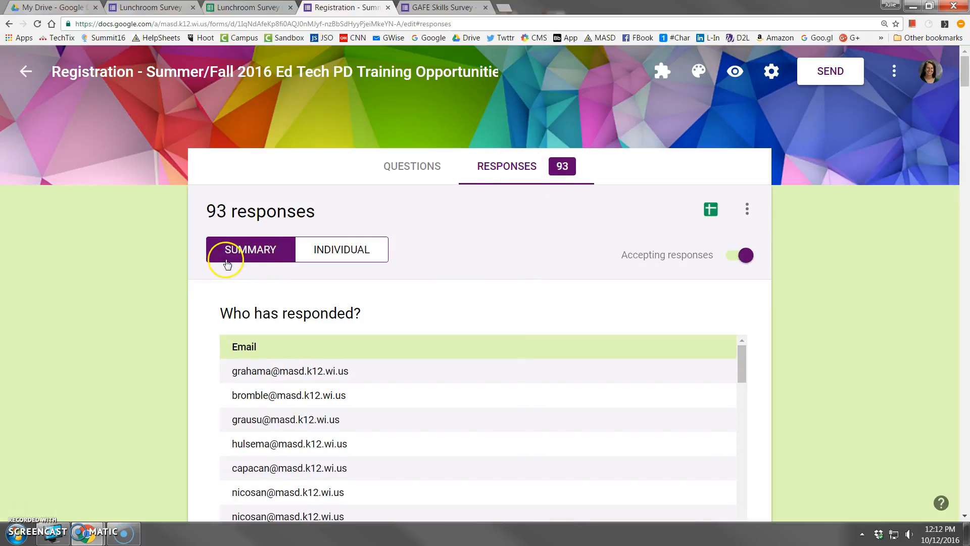
mouse_move(320, 285)
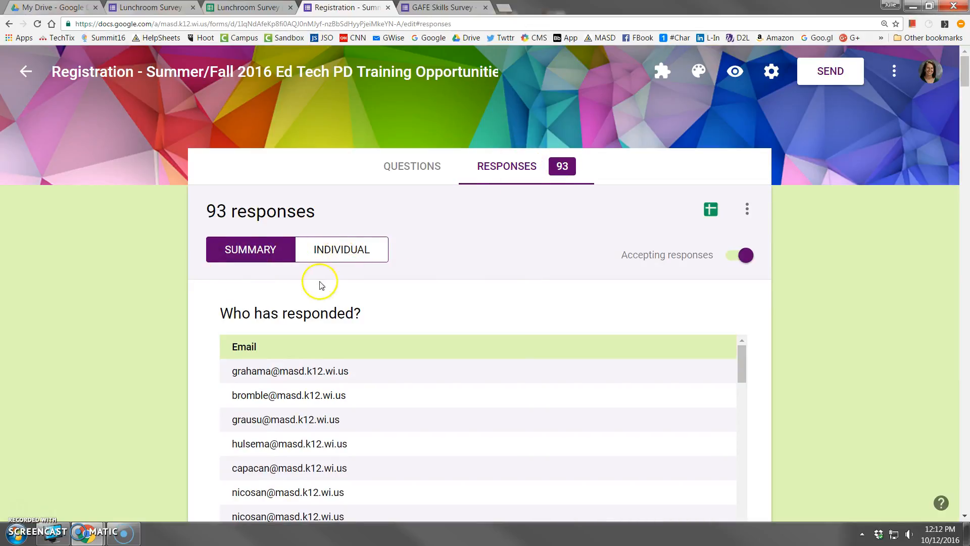
mouse_move(710, 210)
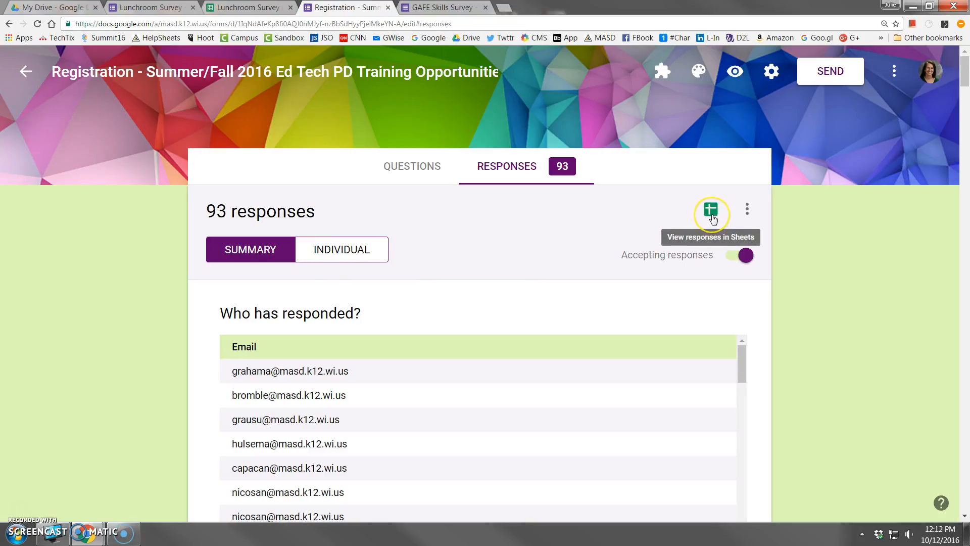
mouse_move(747, 210)
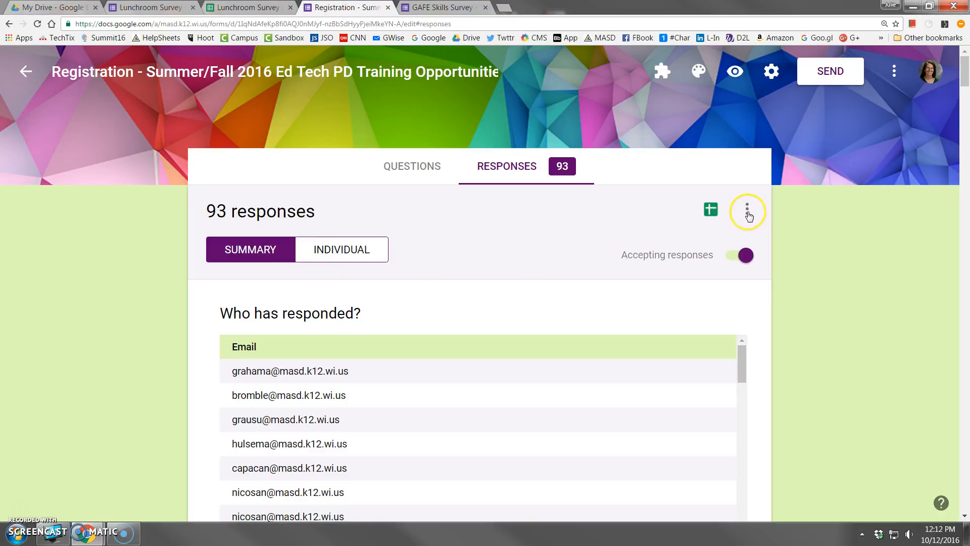
left_click(748, 210)
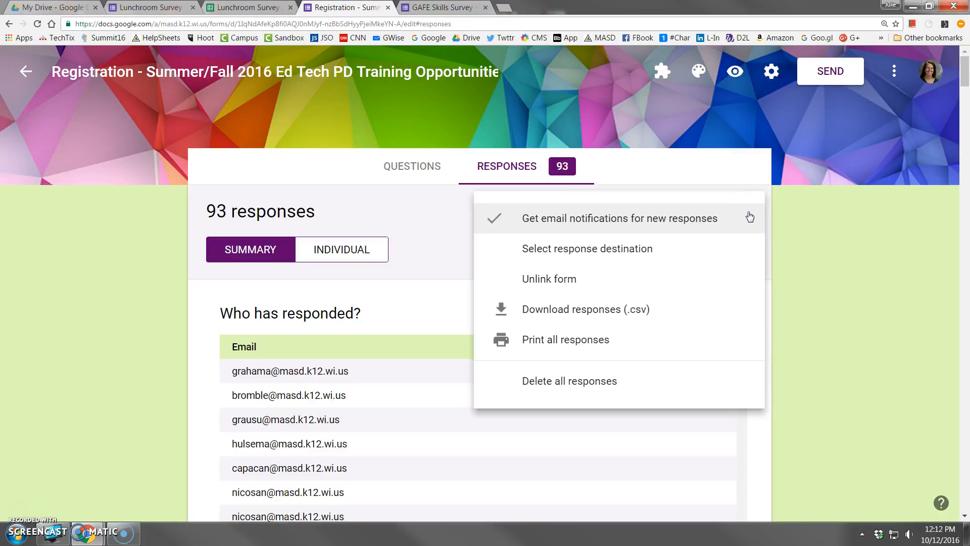
mouse_move(746, 222)
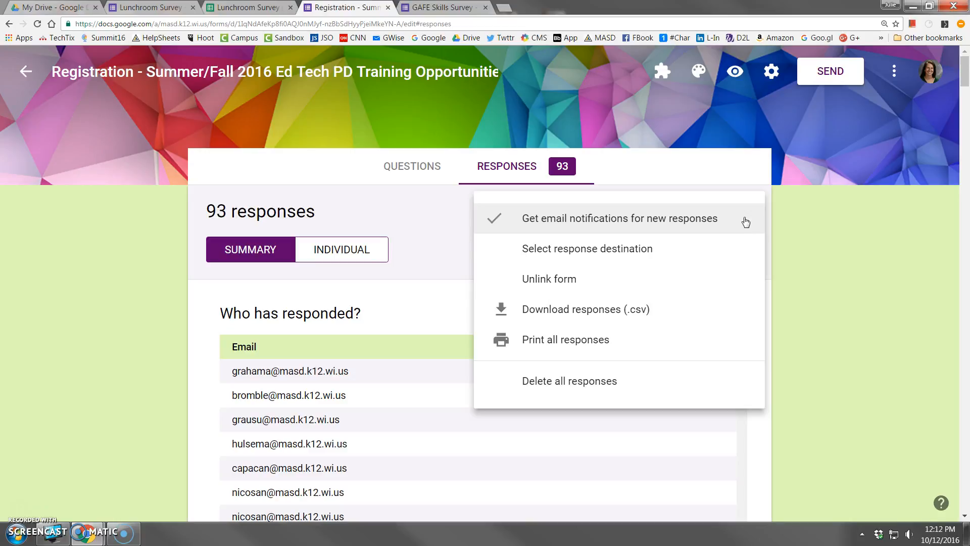
mouse_move(550, 278)
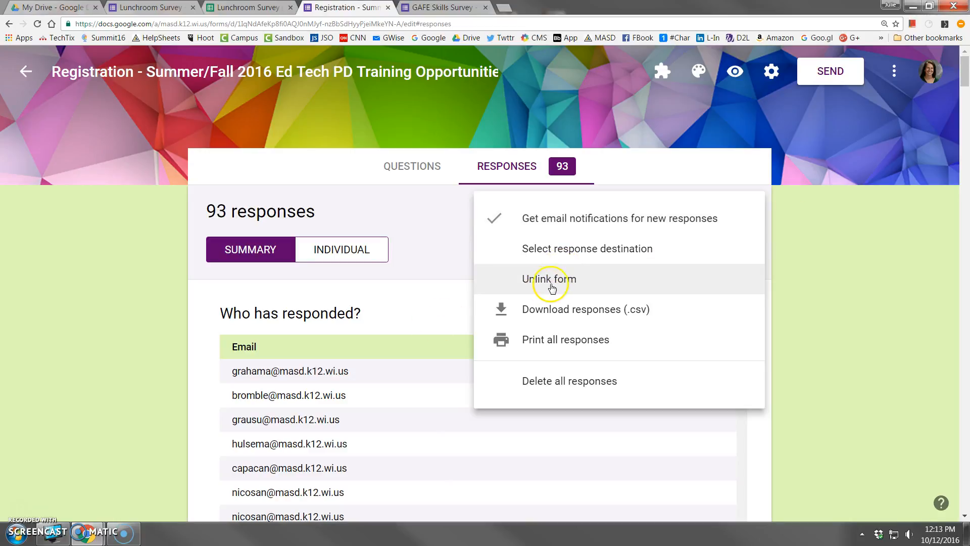
mouse_move(556, 285)
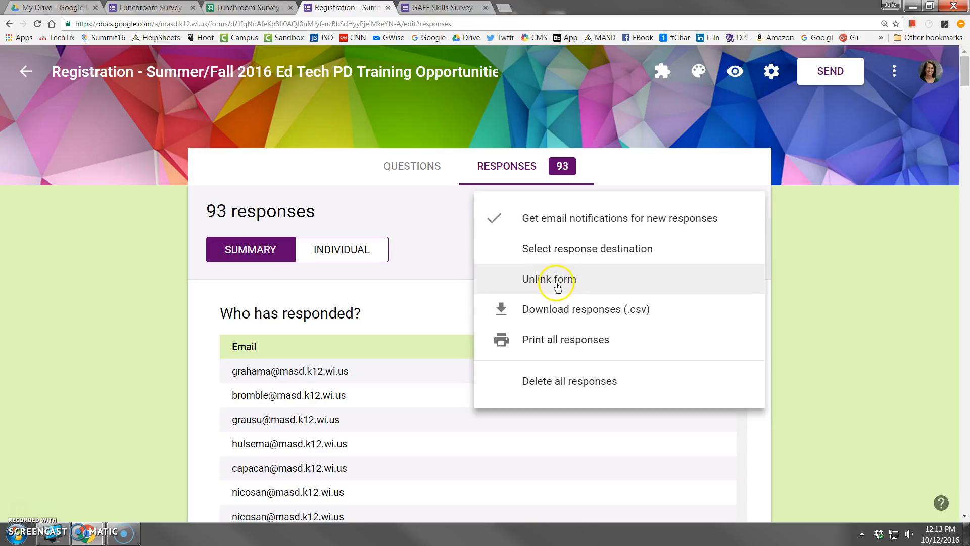
Unlink the Registration form from its spreadsheet, then cancel creating a new one
left_click(548, 279)
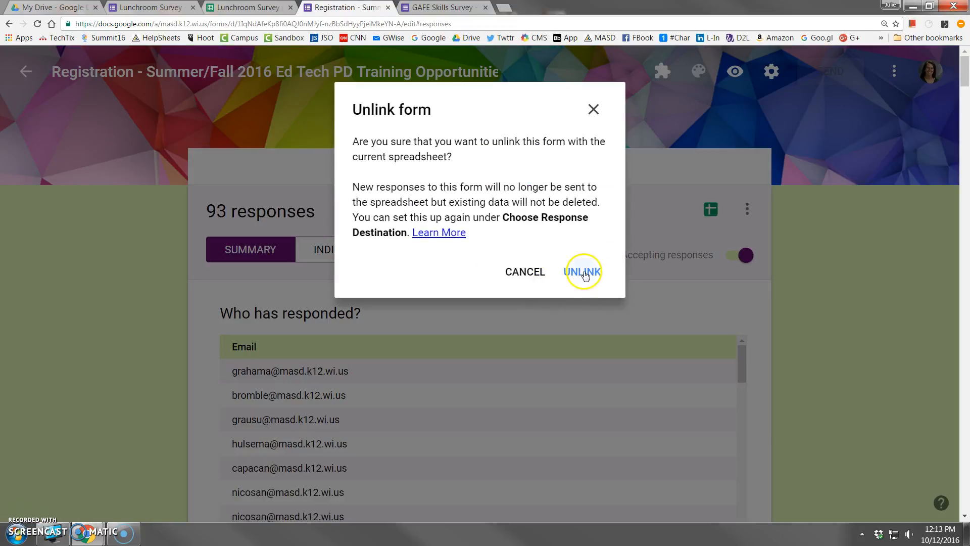
left_click(582, 271)
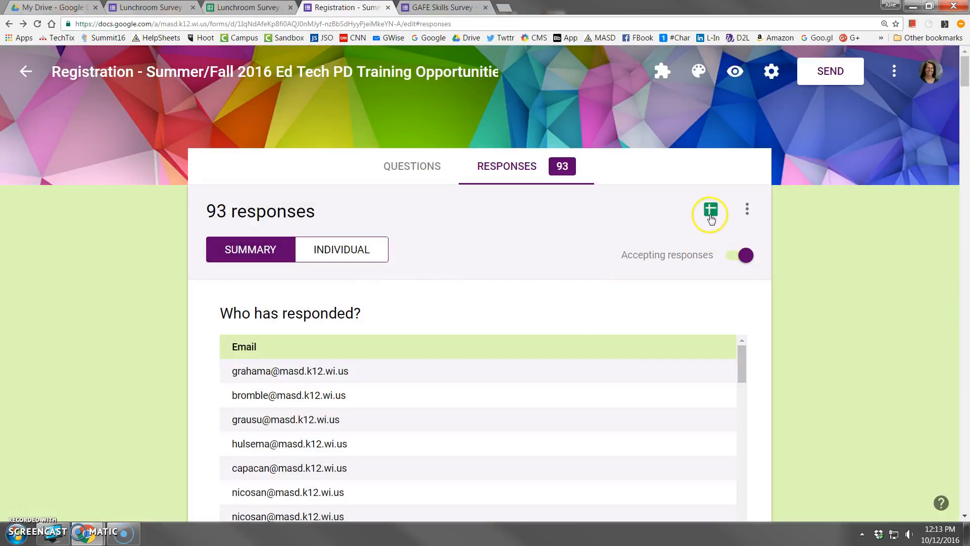
left_click(709, 209)
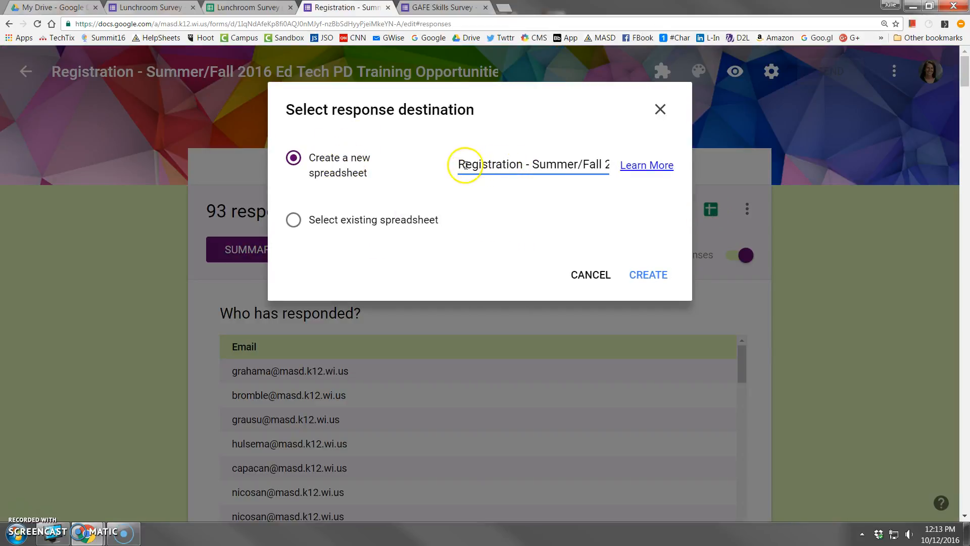
double_click(525, 165)
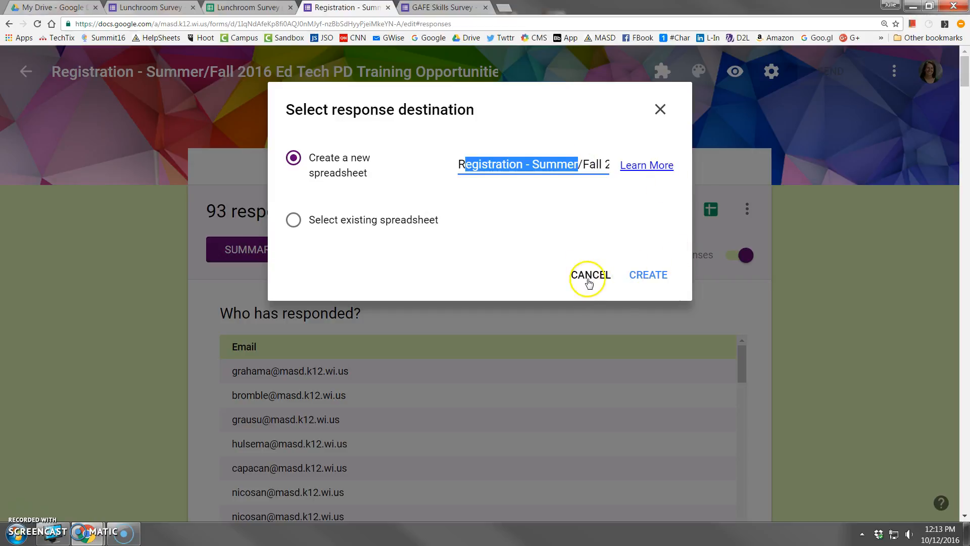
left_click(589, 275)
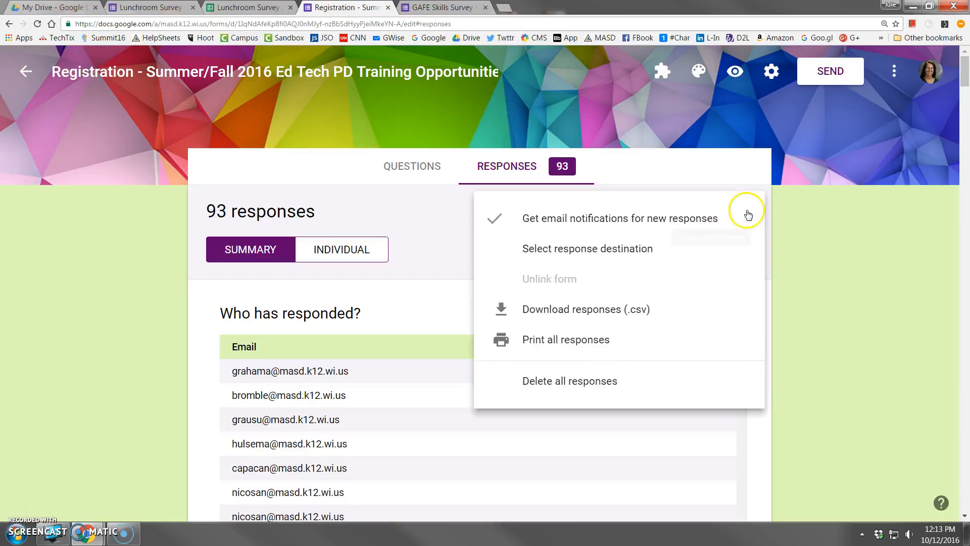
mouse_move(545, 273)
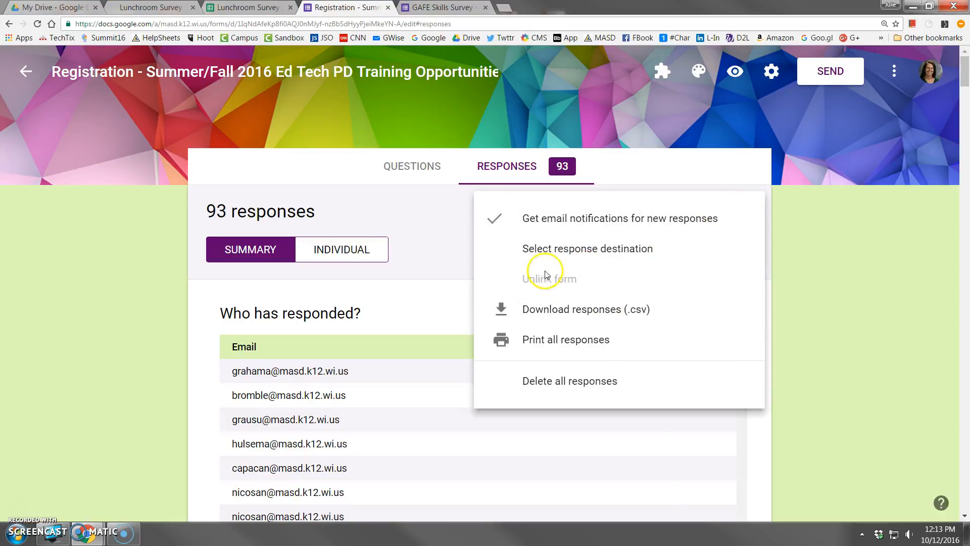
mouse_move(561, 253)
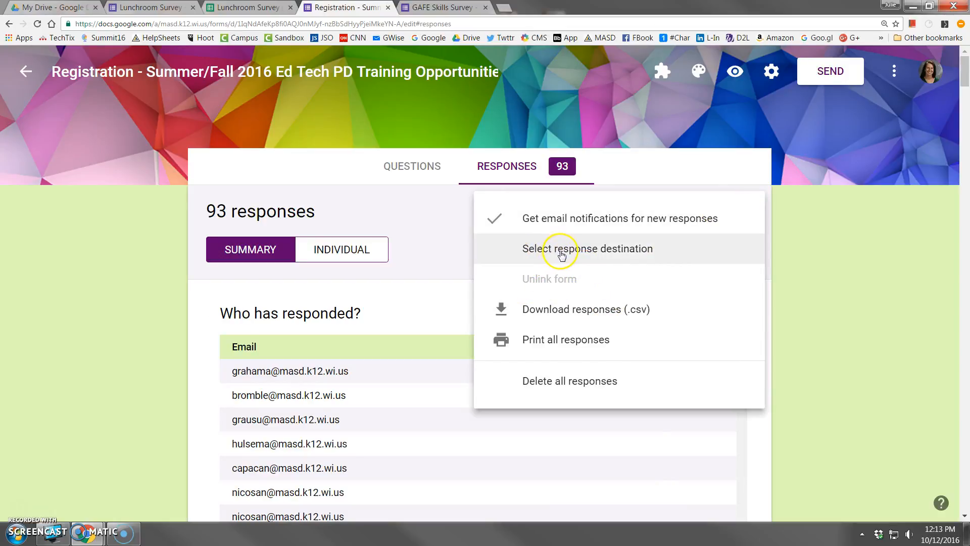
mouse_move(587, 248)
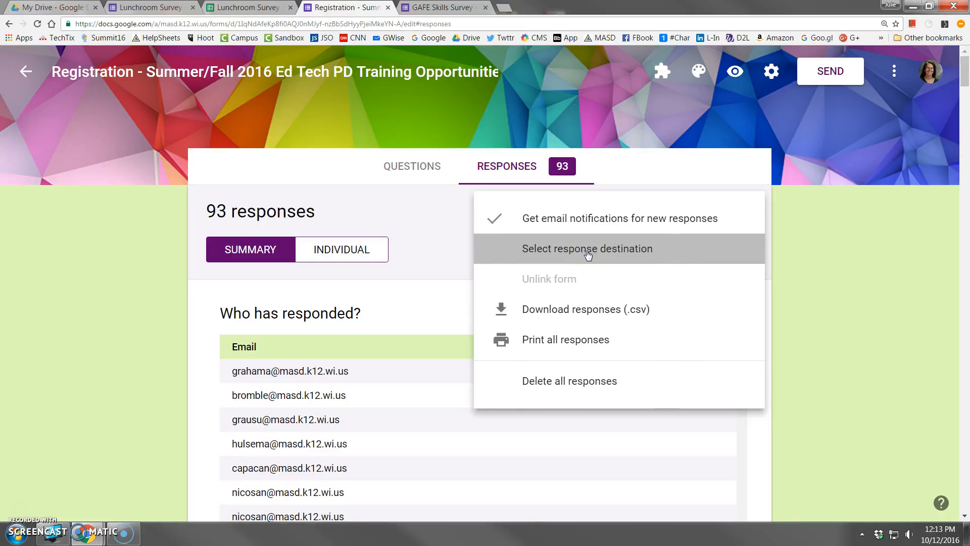
Bring up the response destination choices (new or existing spreadsheet) for review
left_click(587, 248)
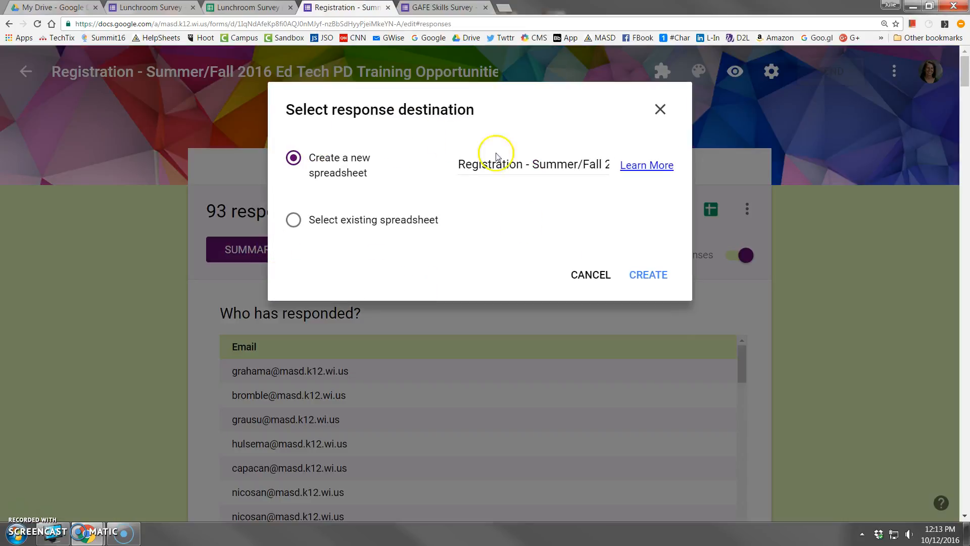
mouse_move(461, 202)
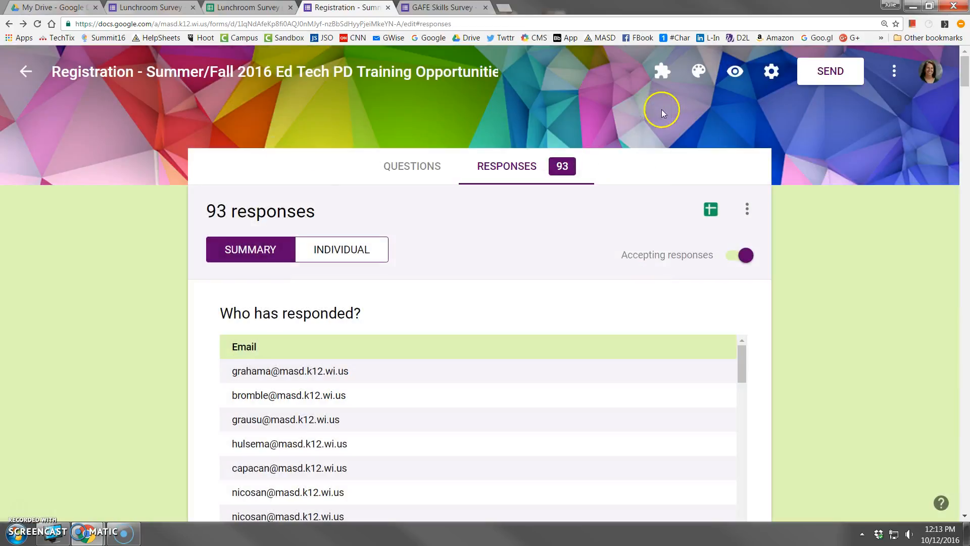
Reopen the Registration form's response options to confirm email notifications on and unlinking unavailable
left_click(746, 209)
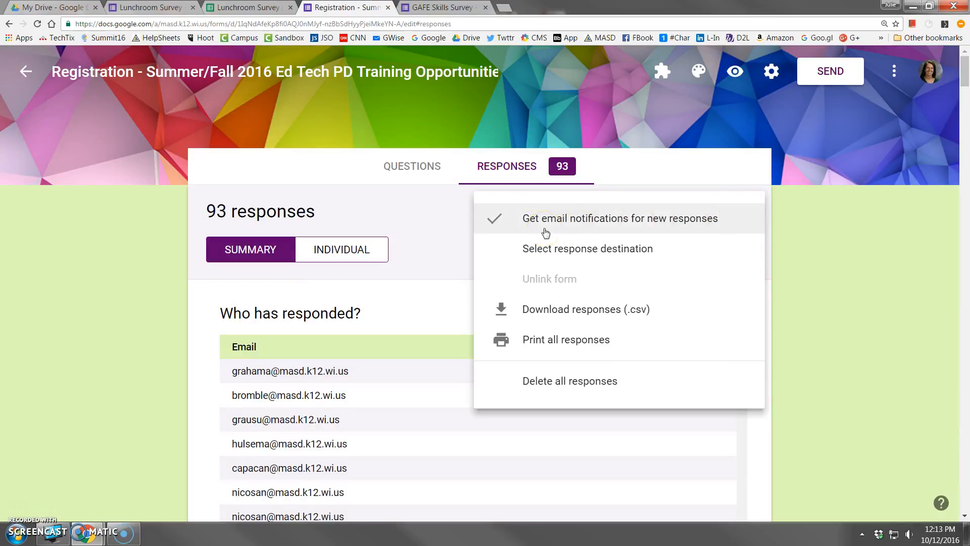
mouse_move(571, 225)
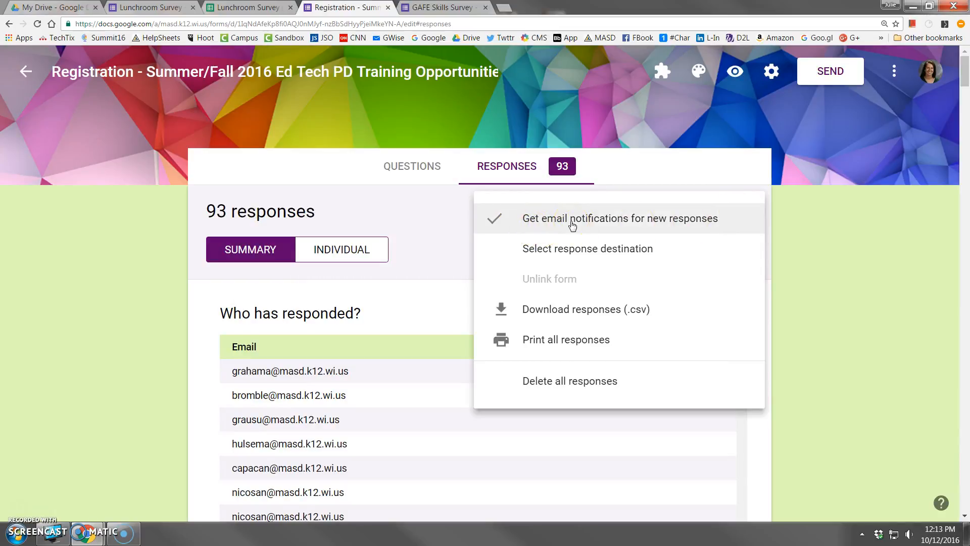